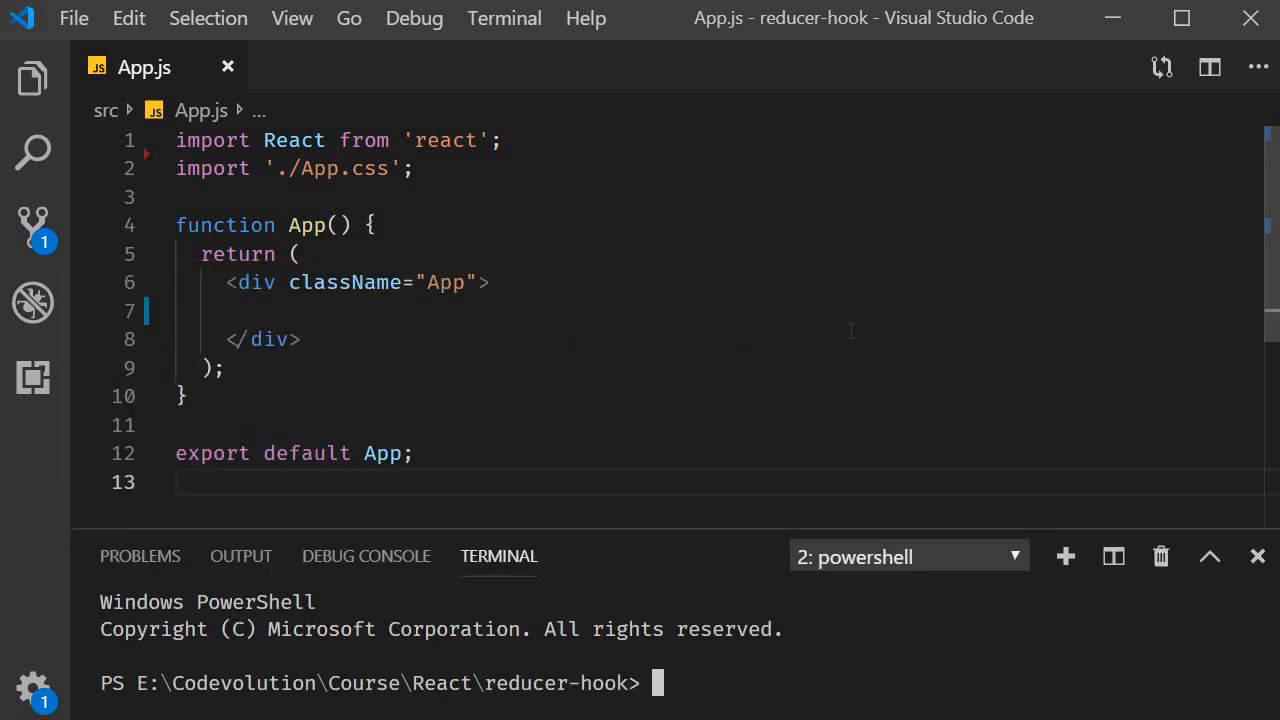
Step: Run npm install axios in the terminal and close the terminal panel
{"action": "type", "text": "npm"}
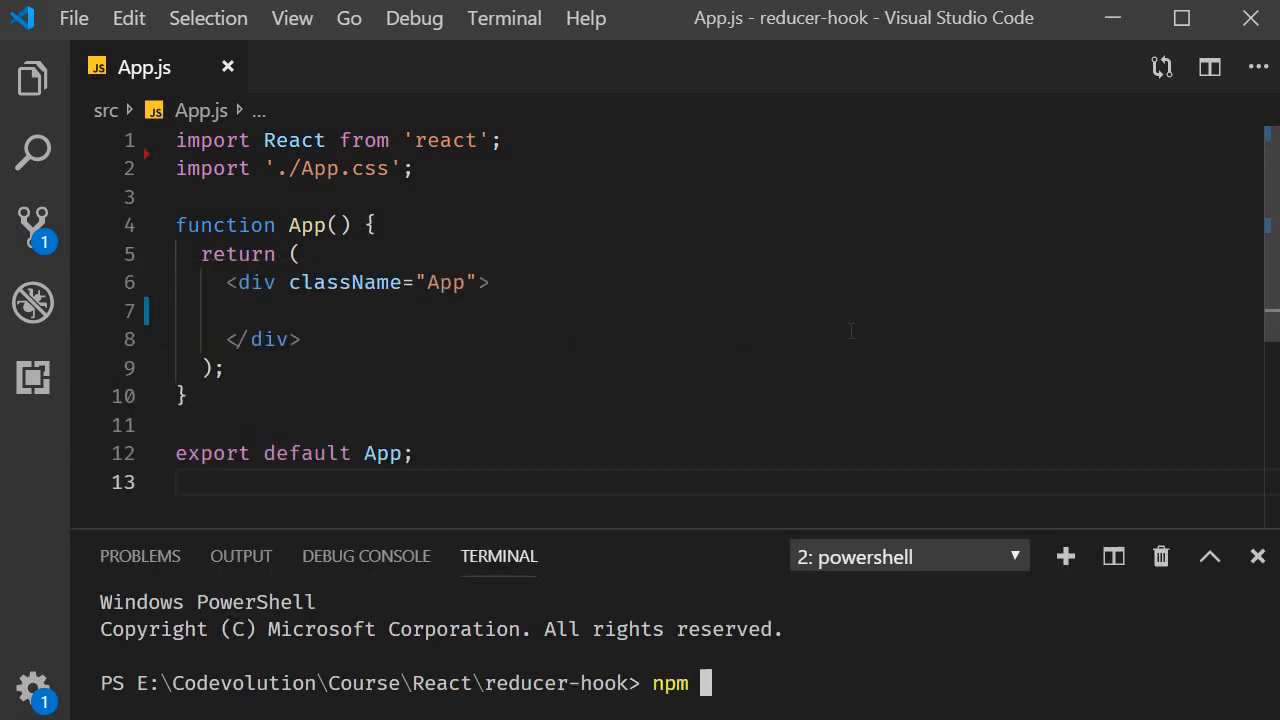
{"action": "type", "text": "install axios"}
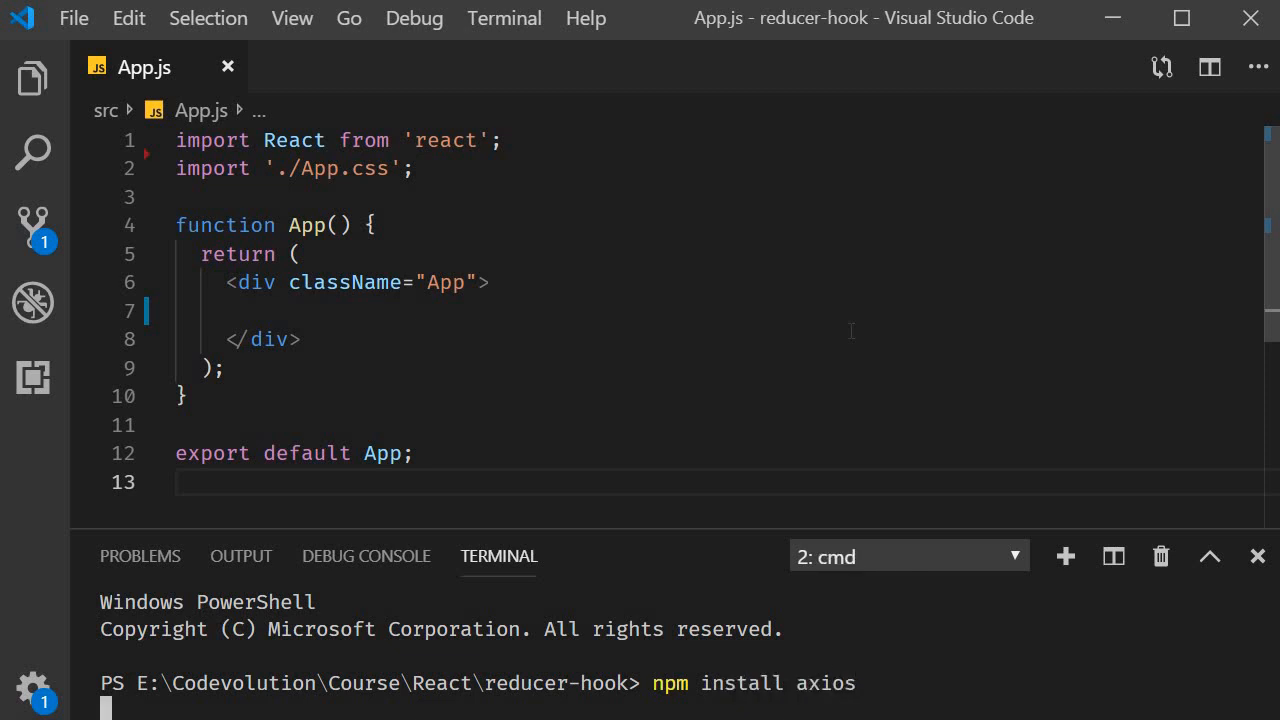
{"action": "left_click", "coordinate": [1256, 556]}
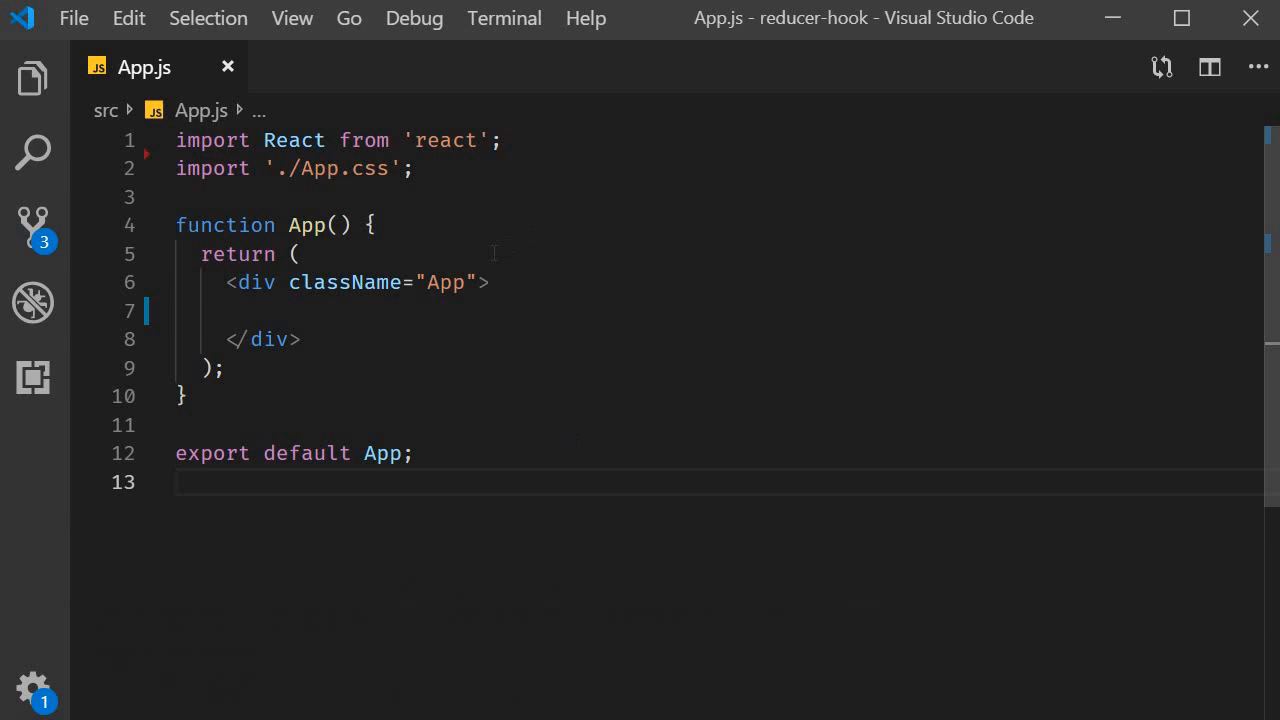
{"action": "mouse_move", "coordinate": [32, 78]}
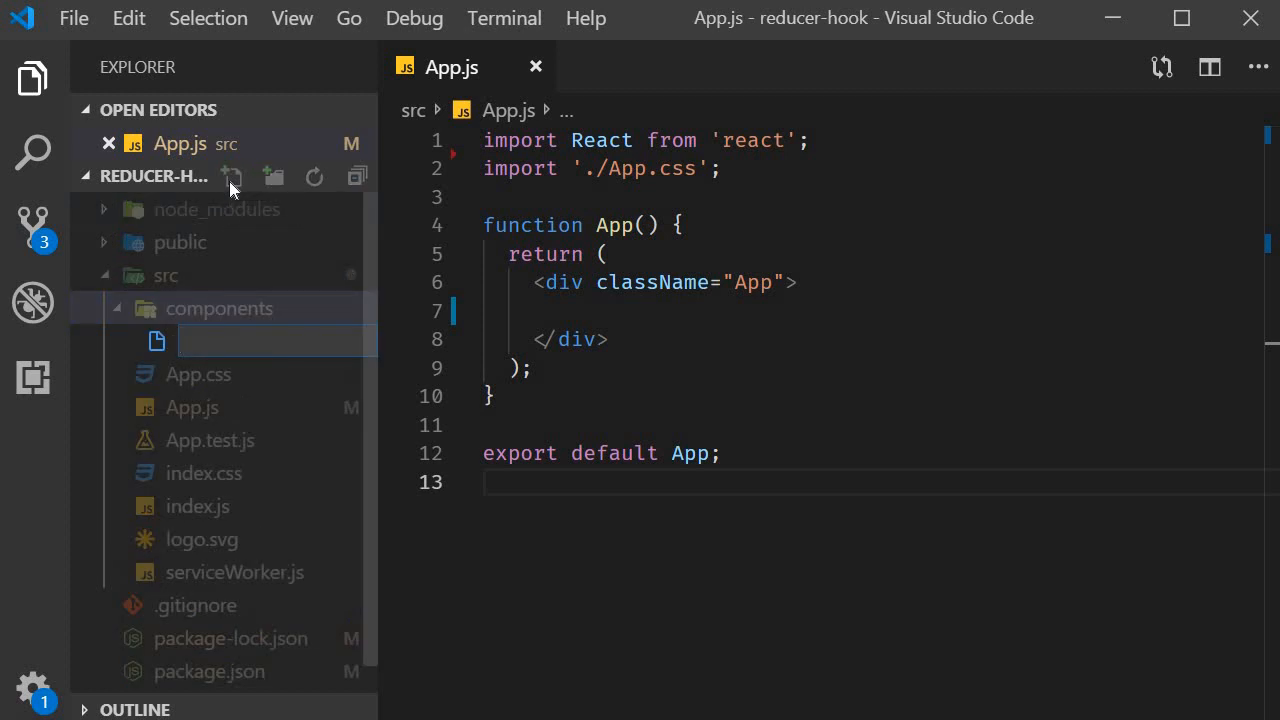
Step: Name the new file in src/components DataFetchingOne.js
{"action": "type", "text": "DataFet"}
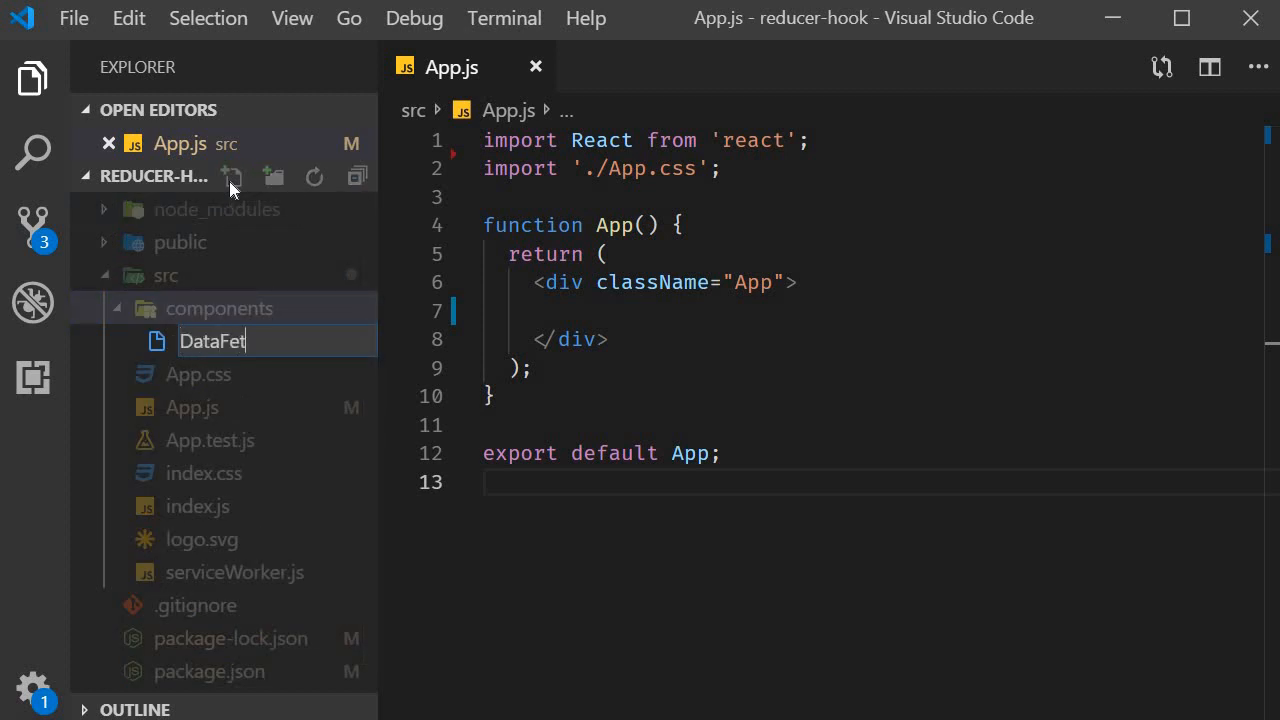
{"action": "type", "text": "chingOne.js"}
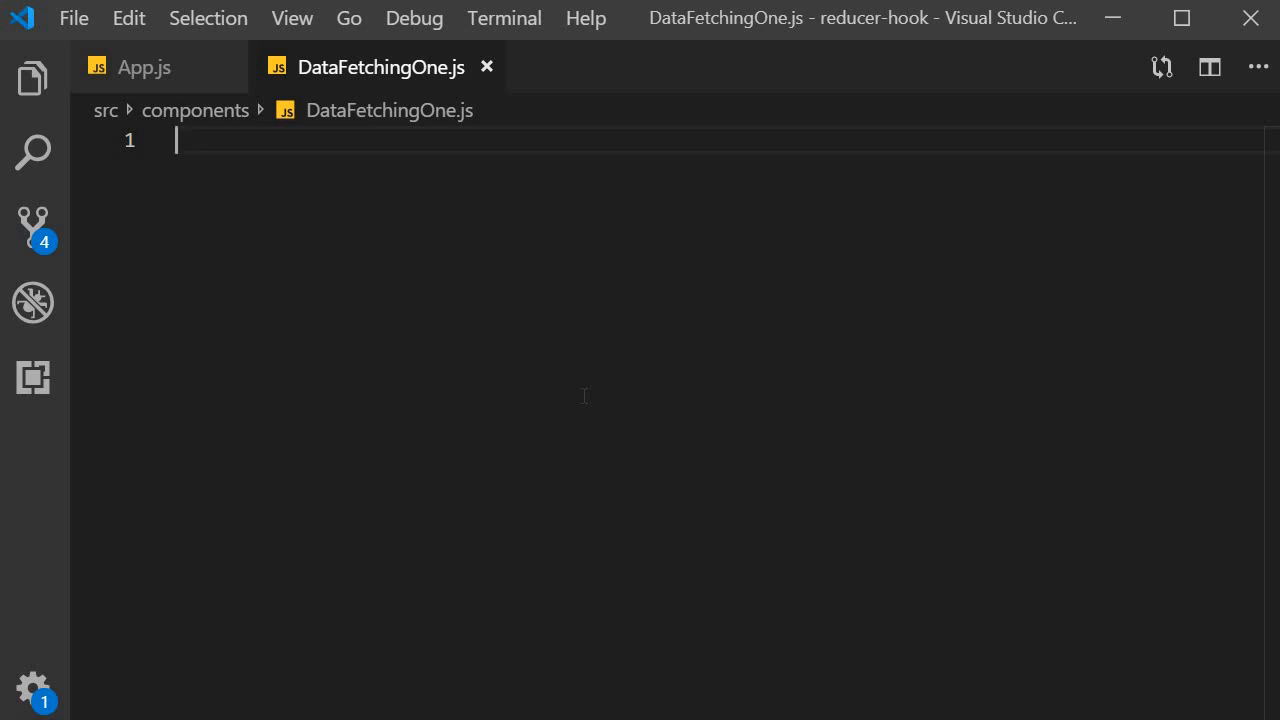
Step: Scaffold the component with the rfce snippet and import axios from 'axios'
{"action": "type", "text": "rfce"}
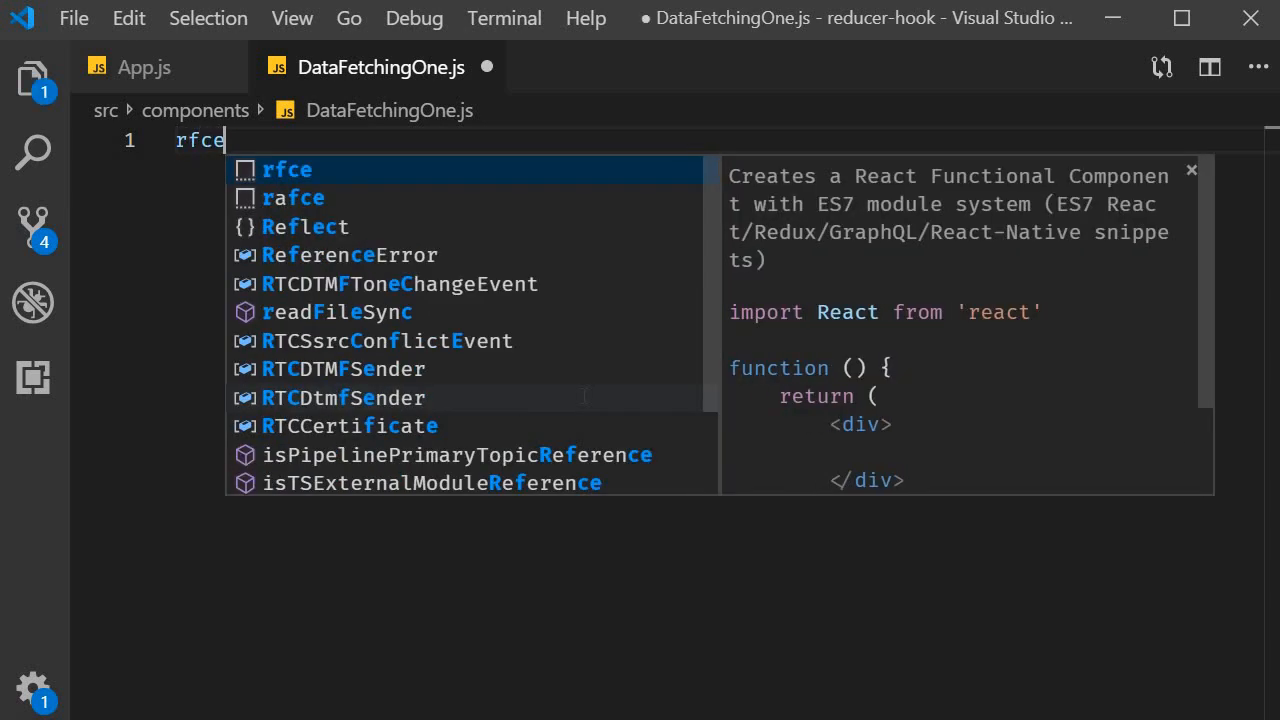
{"action": "key", "text": "Tab"}
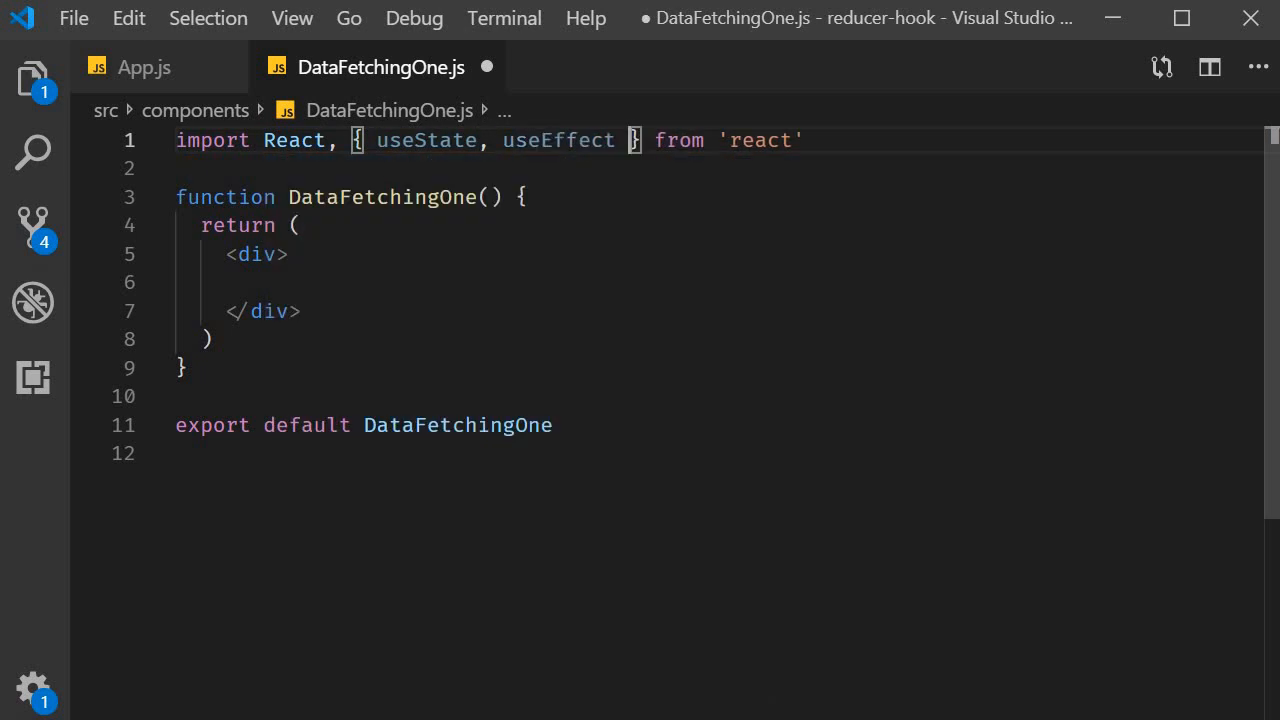
{"action": "mouse_move", "coordinate": [720, 176]}
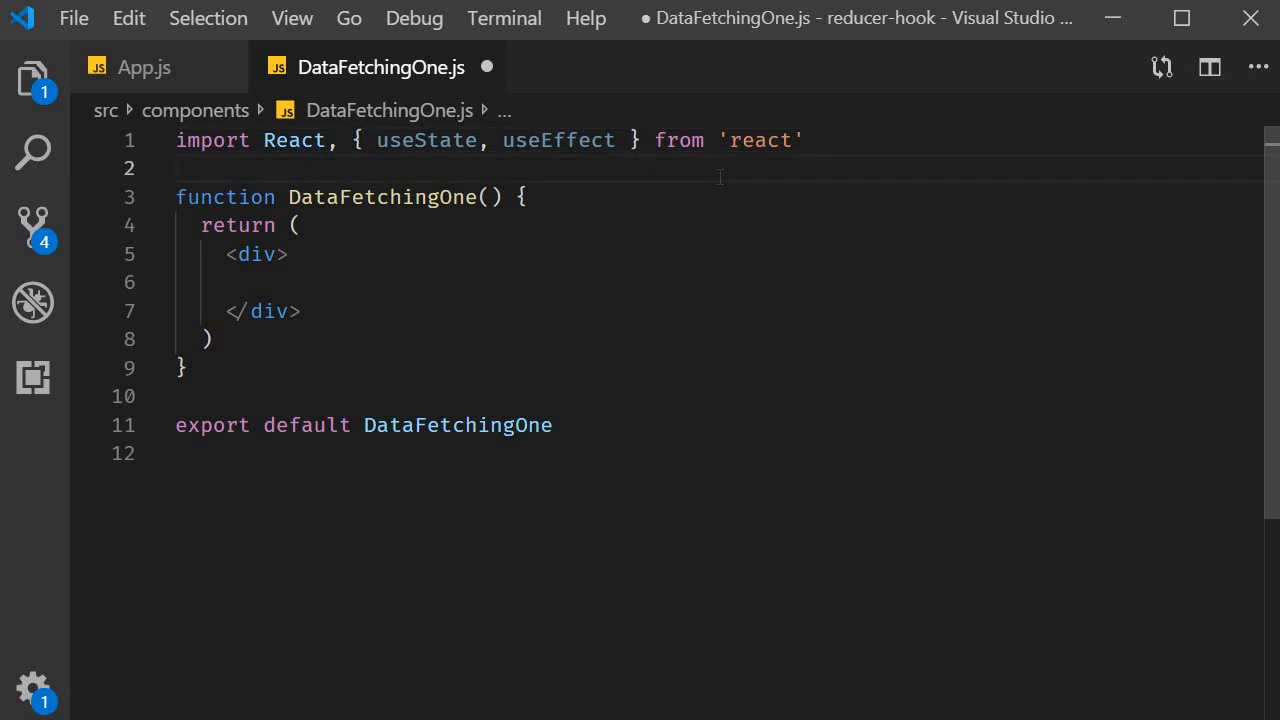
{"action": "type", "text": "import axi"}
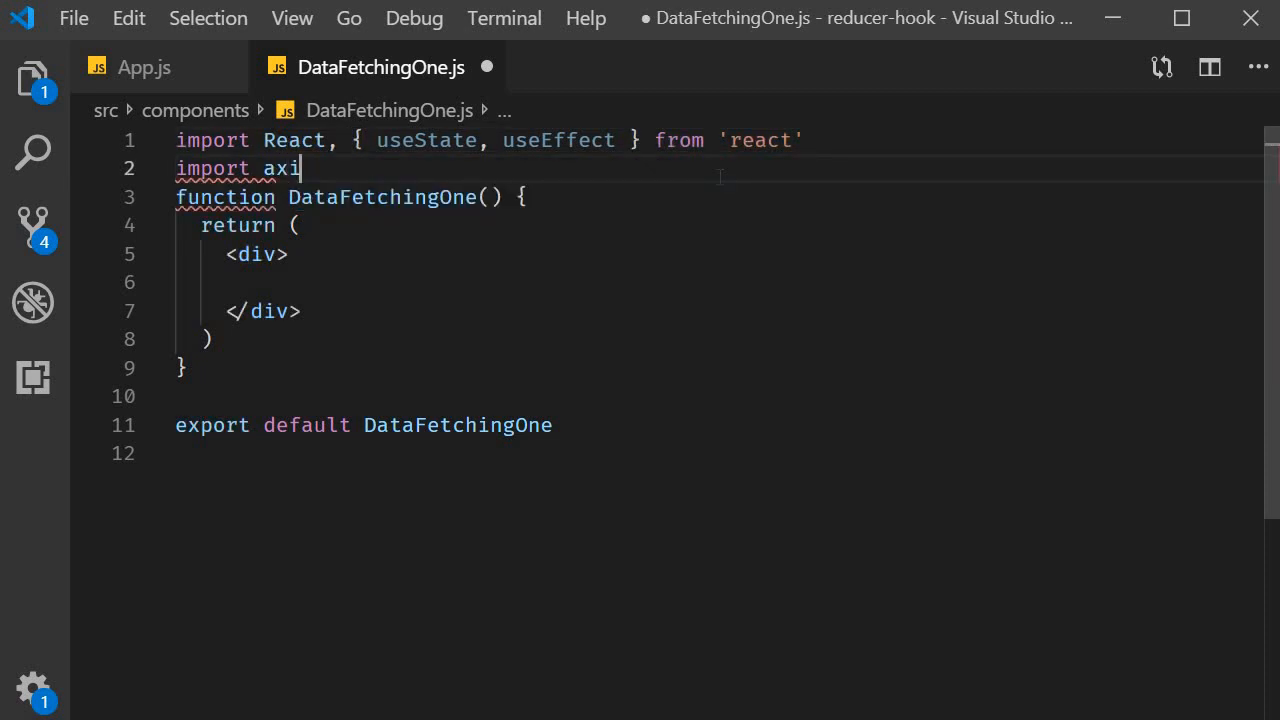
{"action": "type", "text": "os from"}
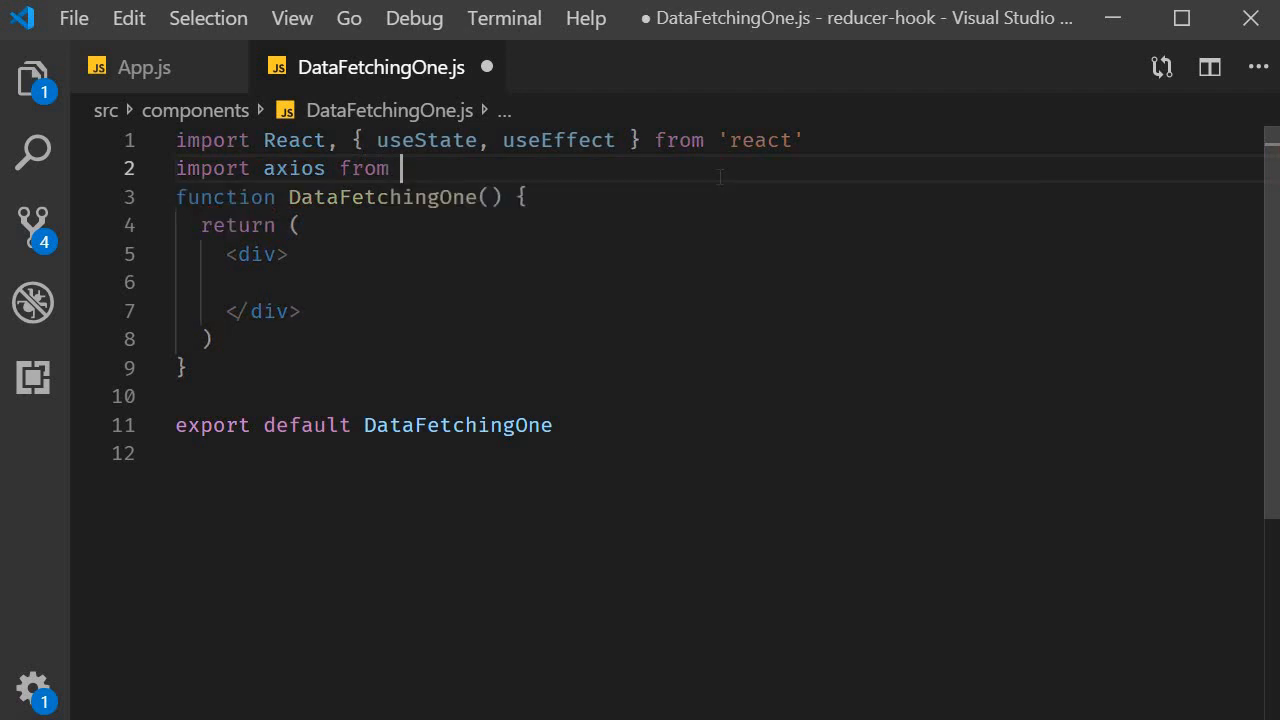
{"action": "type", "text": "'axios'"}
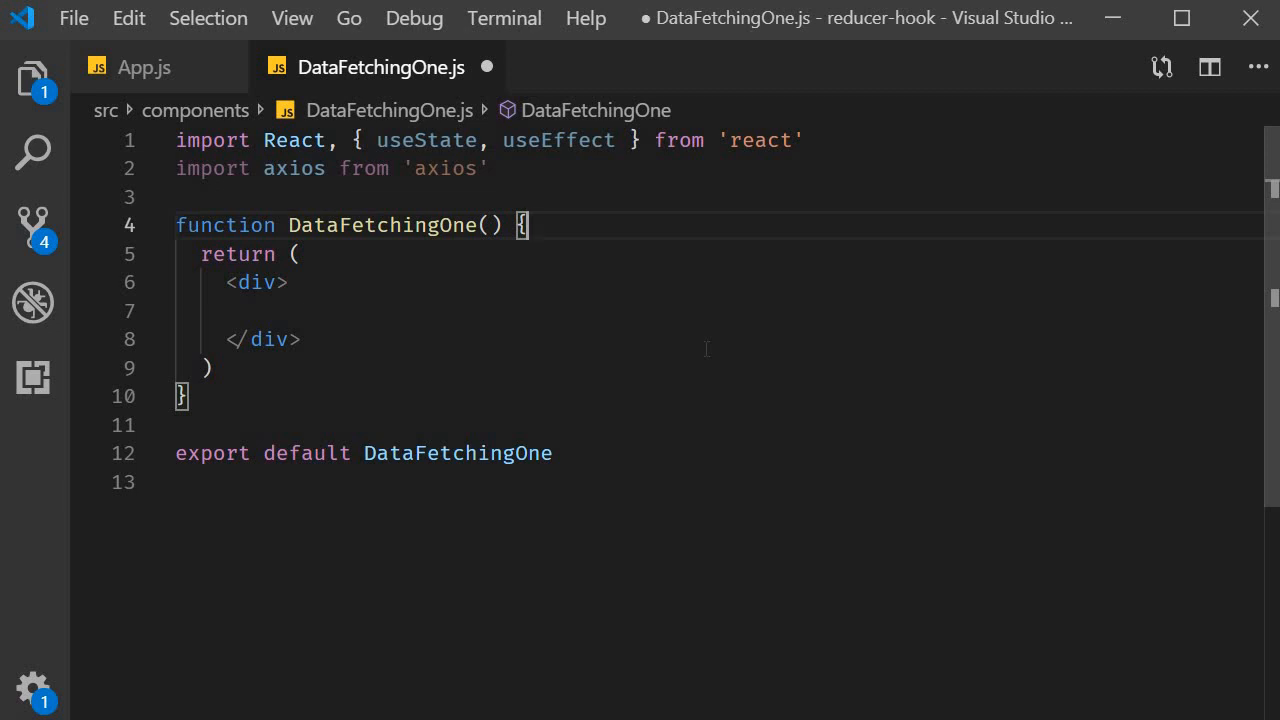
Step: Declare loading state initialised to true and error state initialised to ''
{"action": "key", "text": "Enter"}
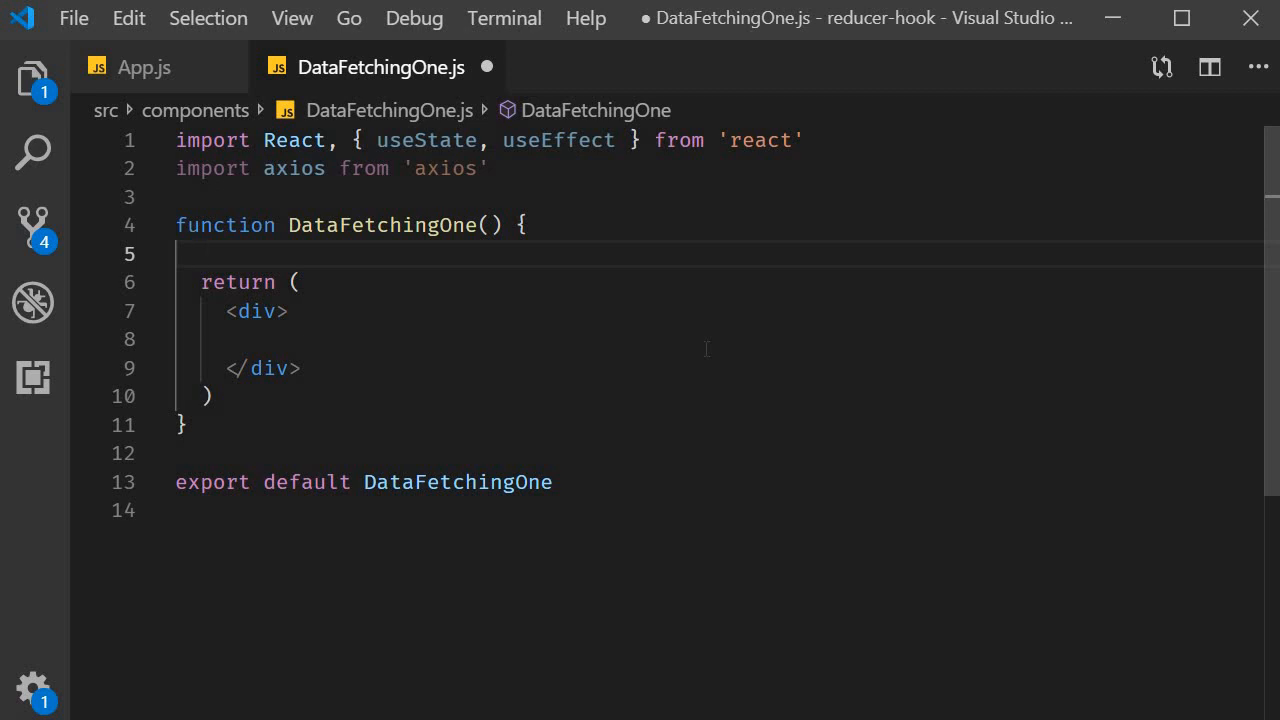
{"action": "type", "text": "useState(initialState"}
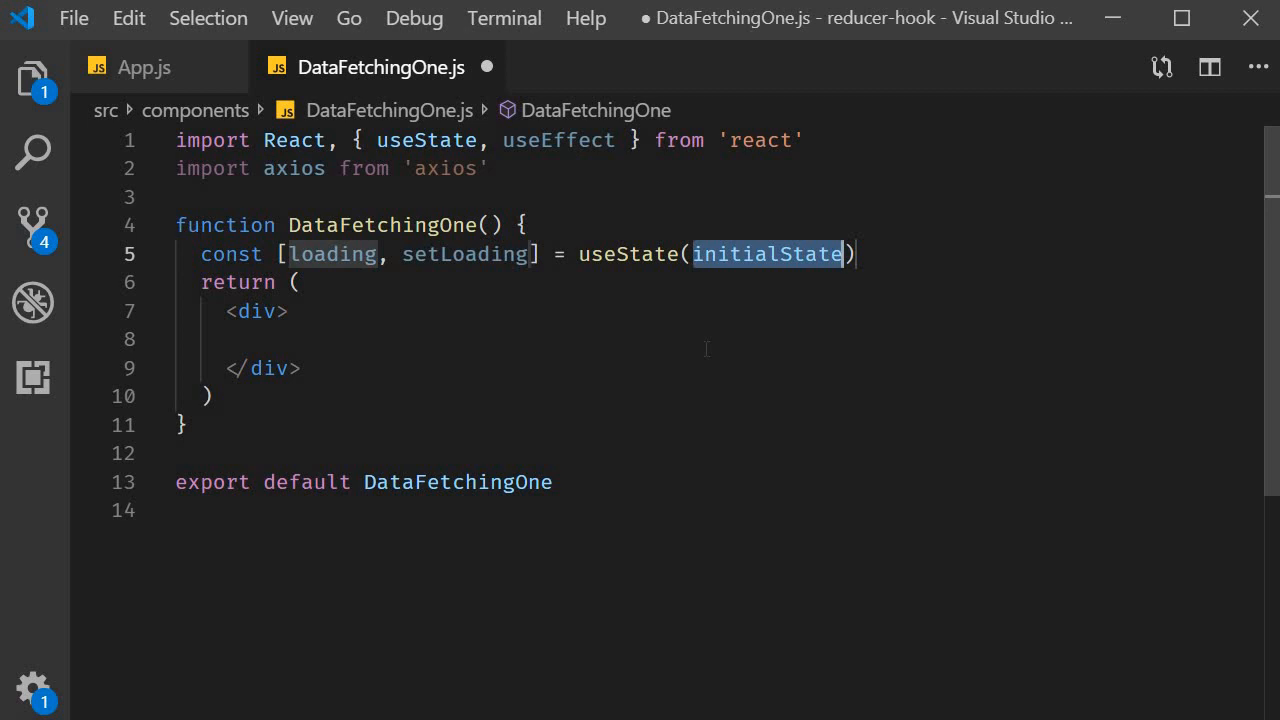
{"action": "type", "text": "true"}
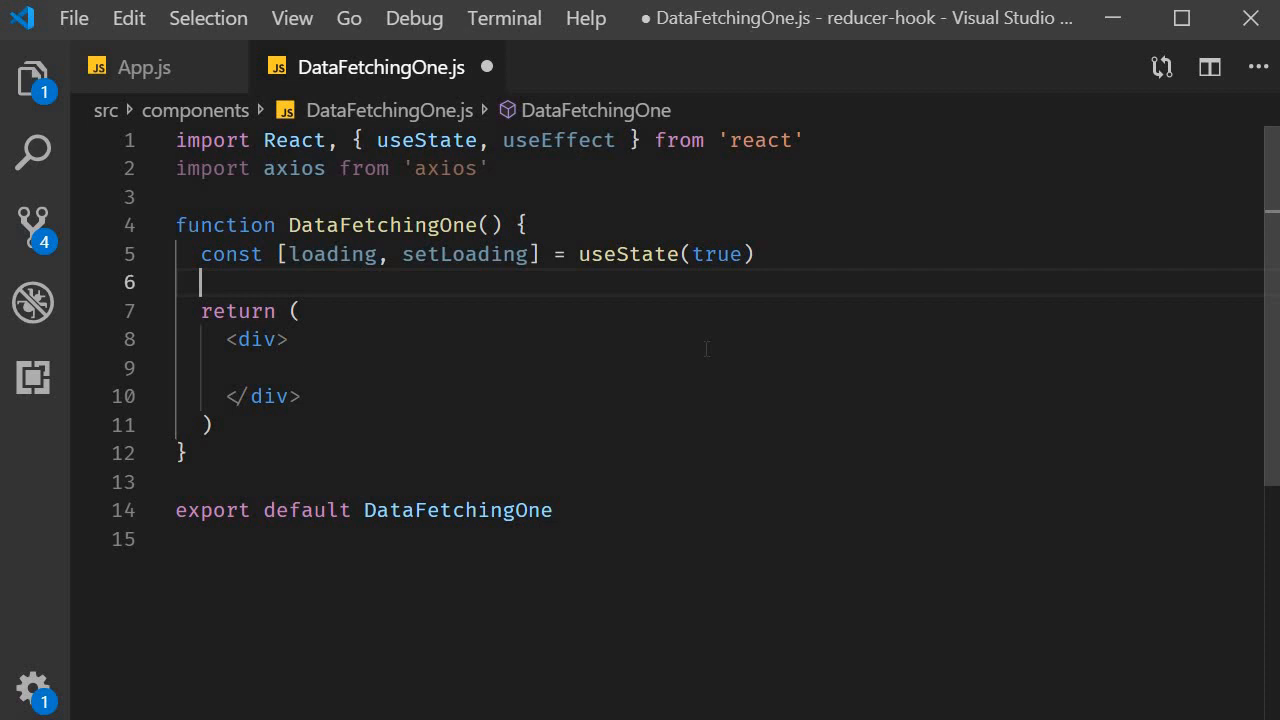
{"action": "type", "text": "const [error, seterror] = useState(initialState)"}
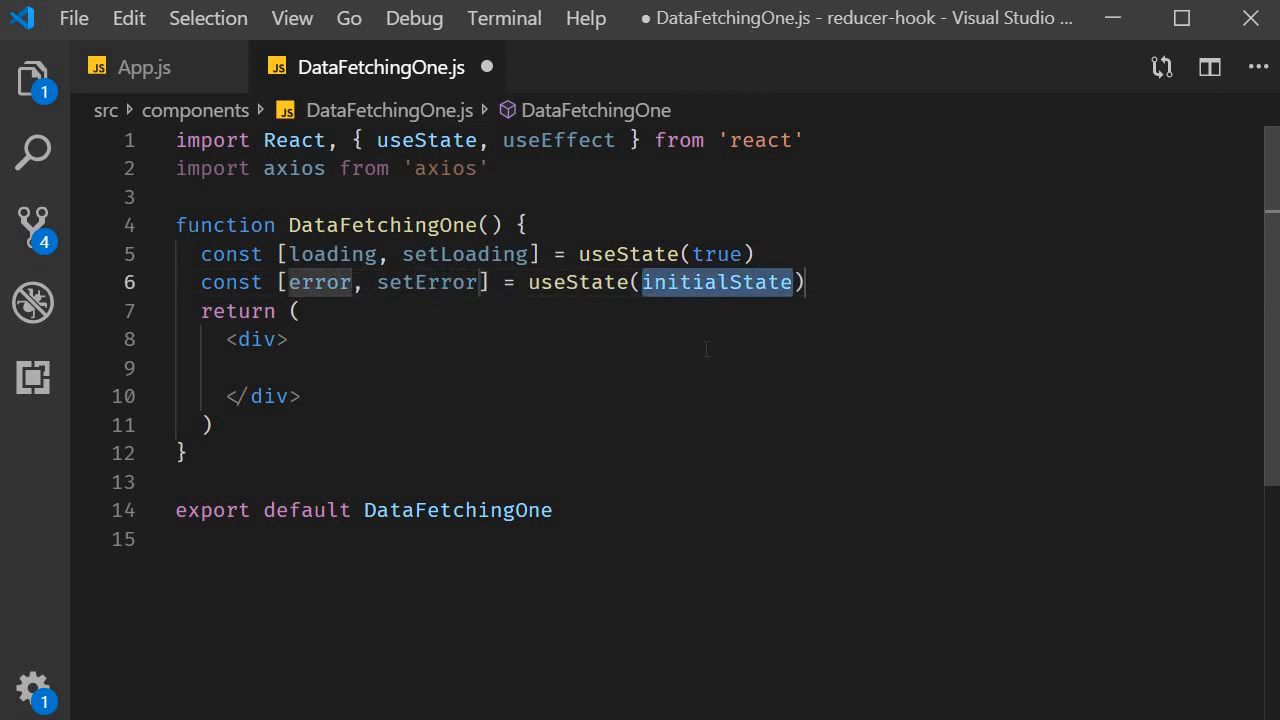
{"action": "type", "text": "''"}
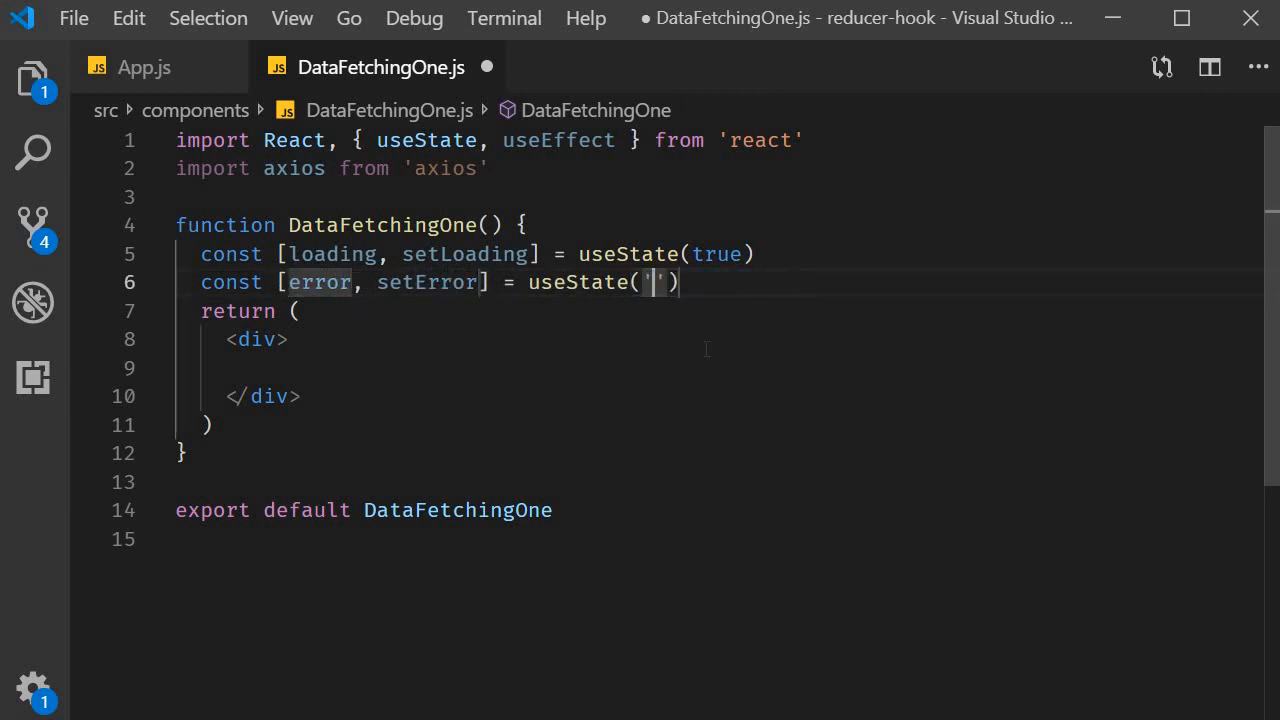
Step: Declare post state initialised to an empty object {}
{"action": "key", "text": "Enter"}
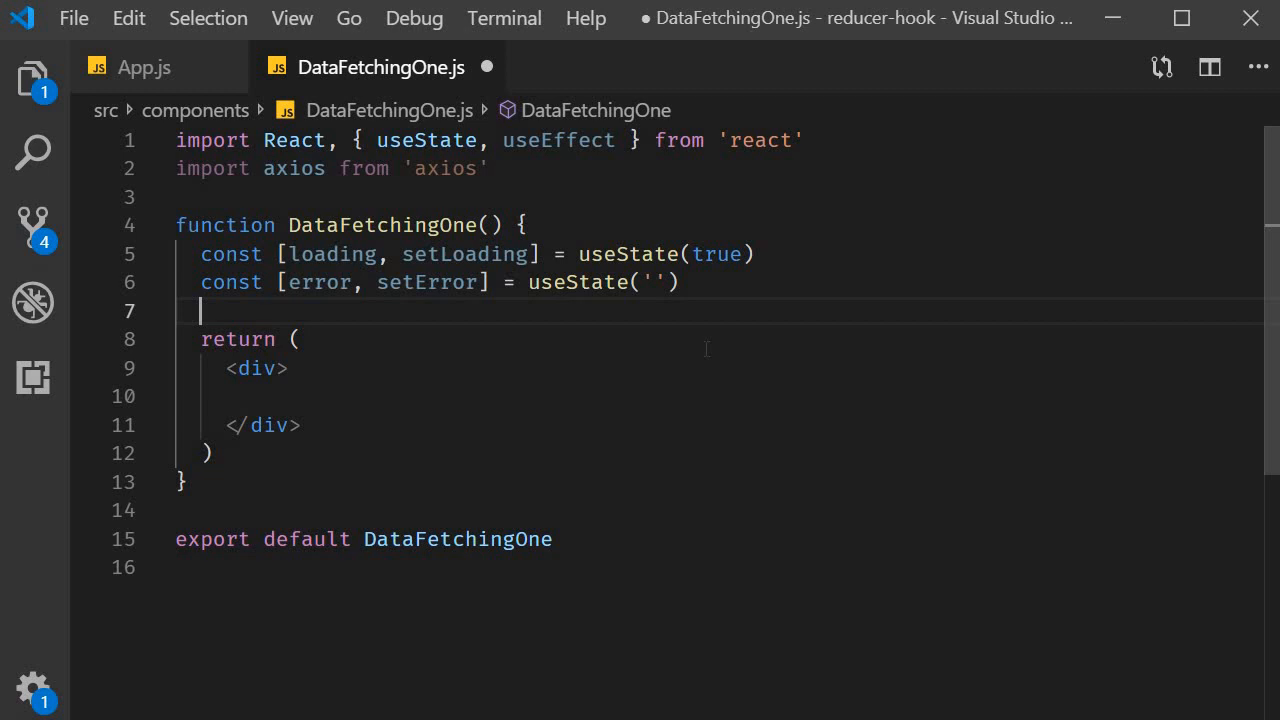
{"action": "type", "text": "uses"}
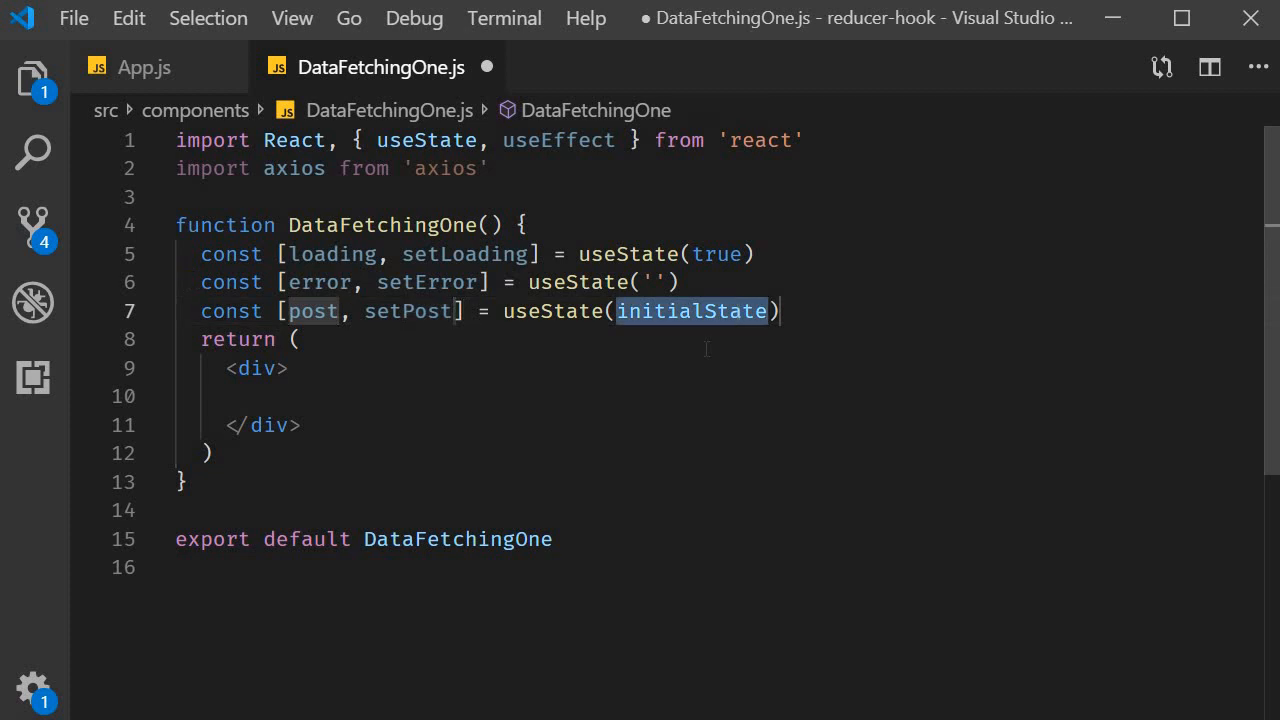
{"action": "key", "text": "Delete"}
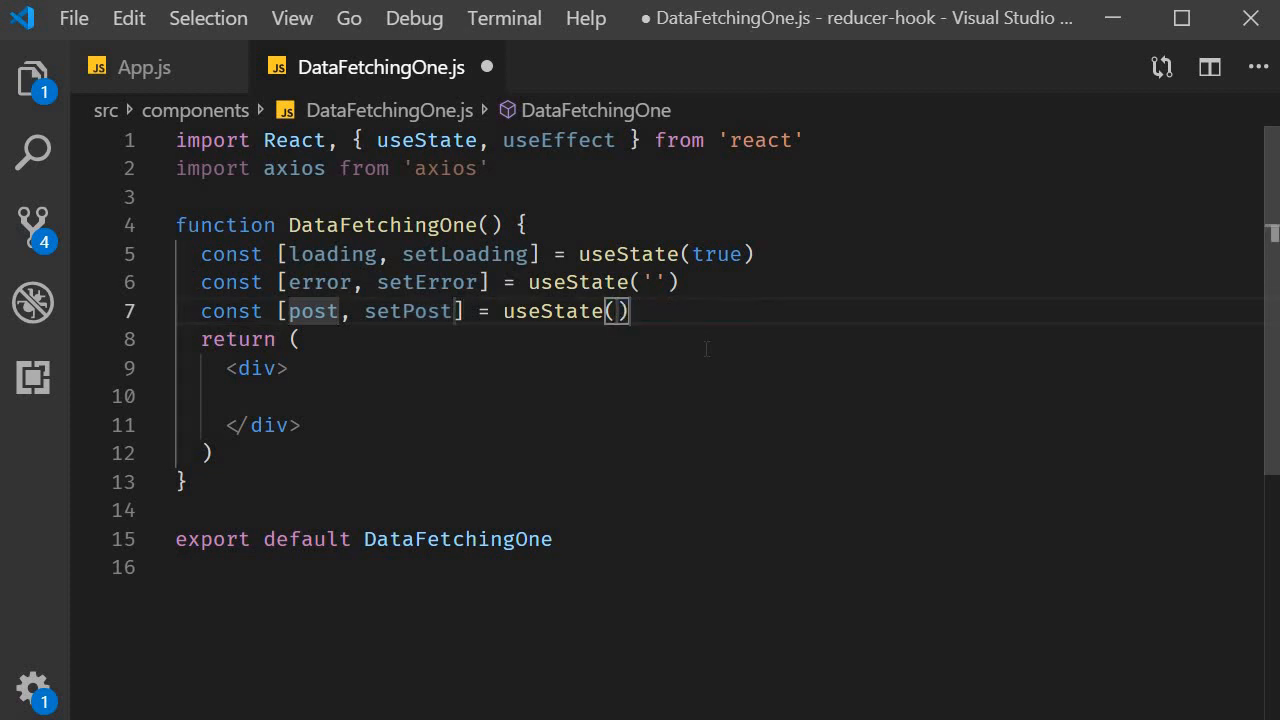
{"action": "type", "text": "{}"}
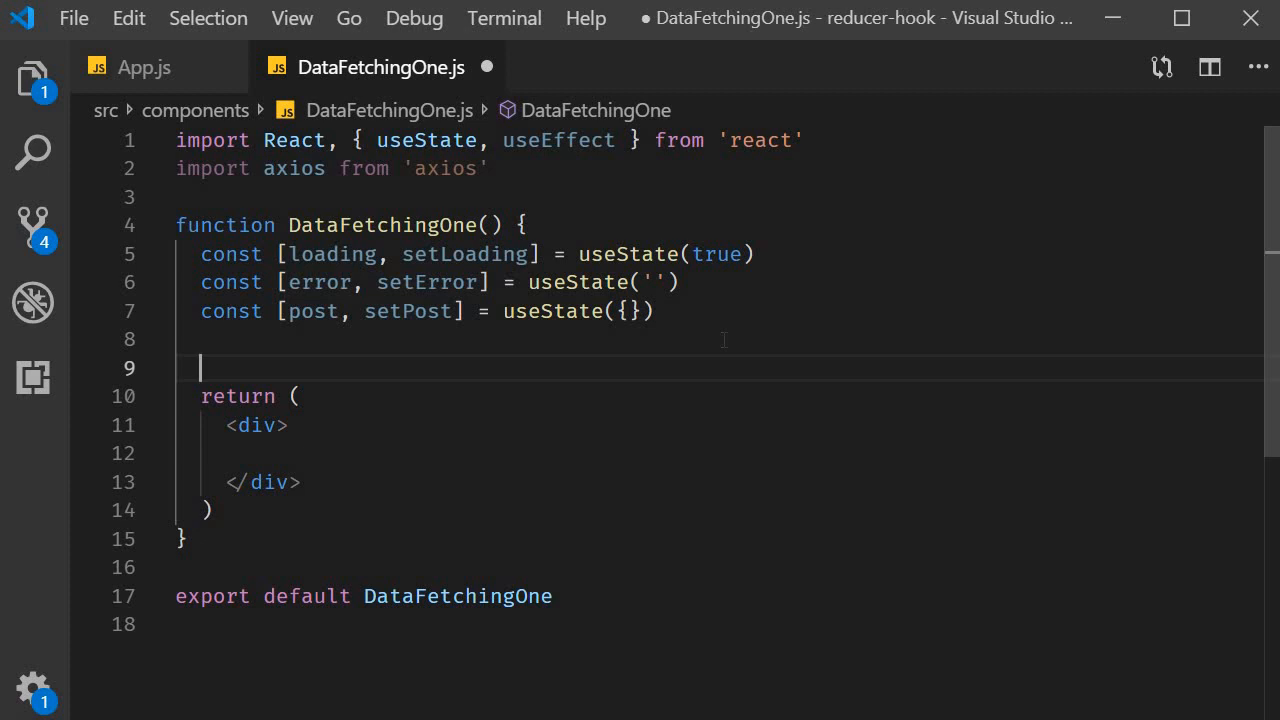
Step: Add useEffect(() => { }, []) and begin the axios call inside it
{"action": "type", "text": "useEffect()"}
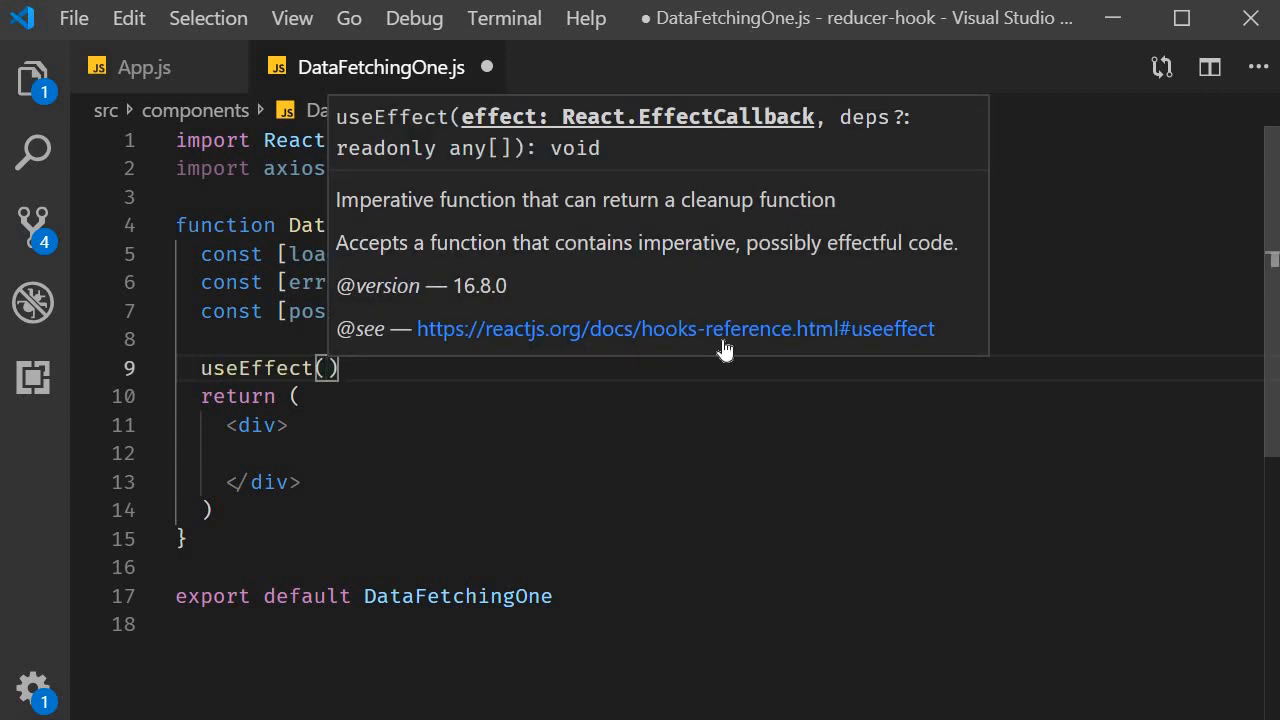
{"action": "type", "text": "()"}
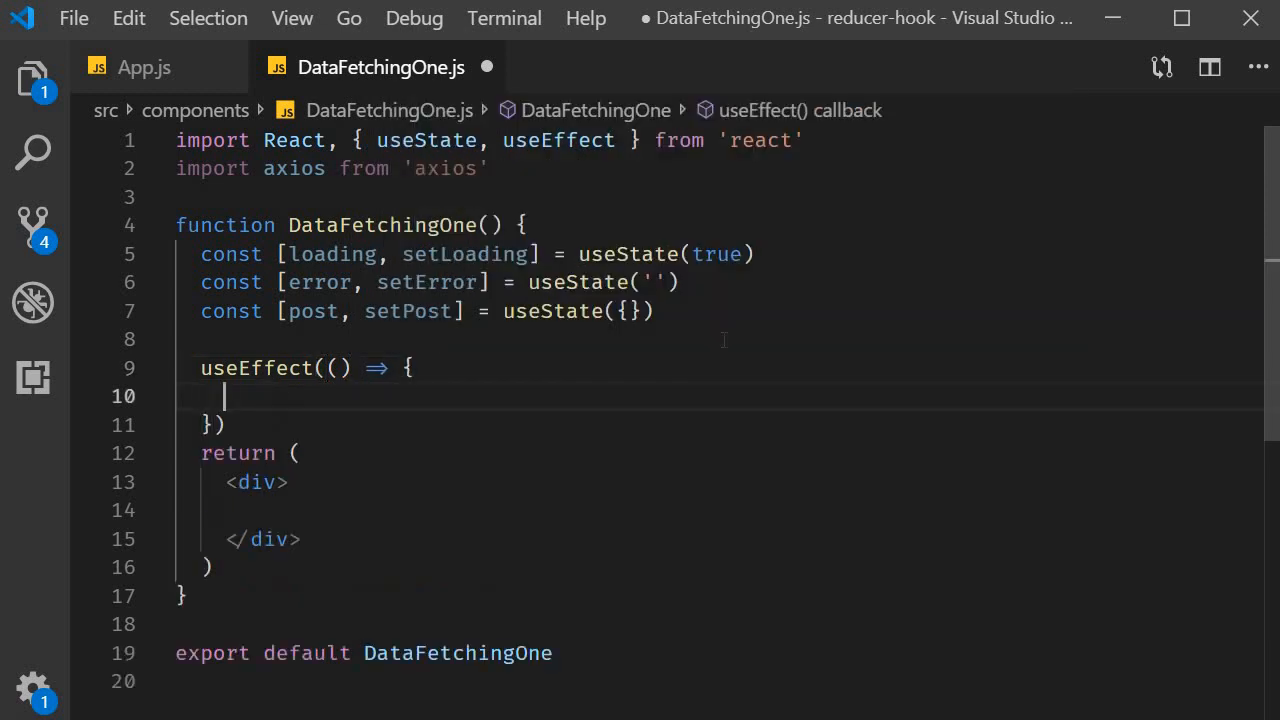
{"action": "type", "text": ","}
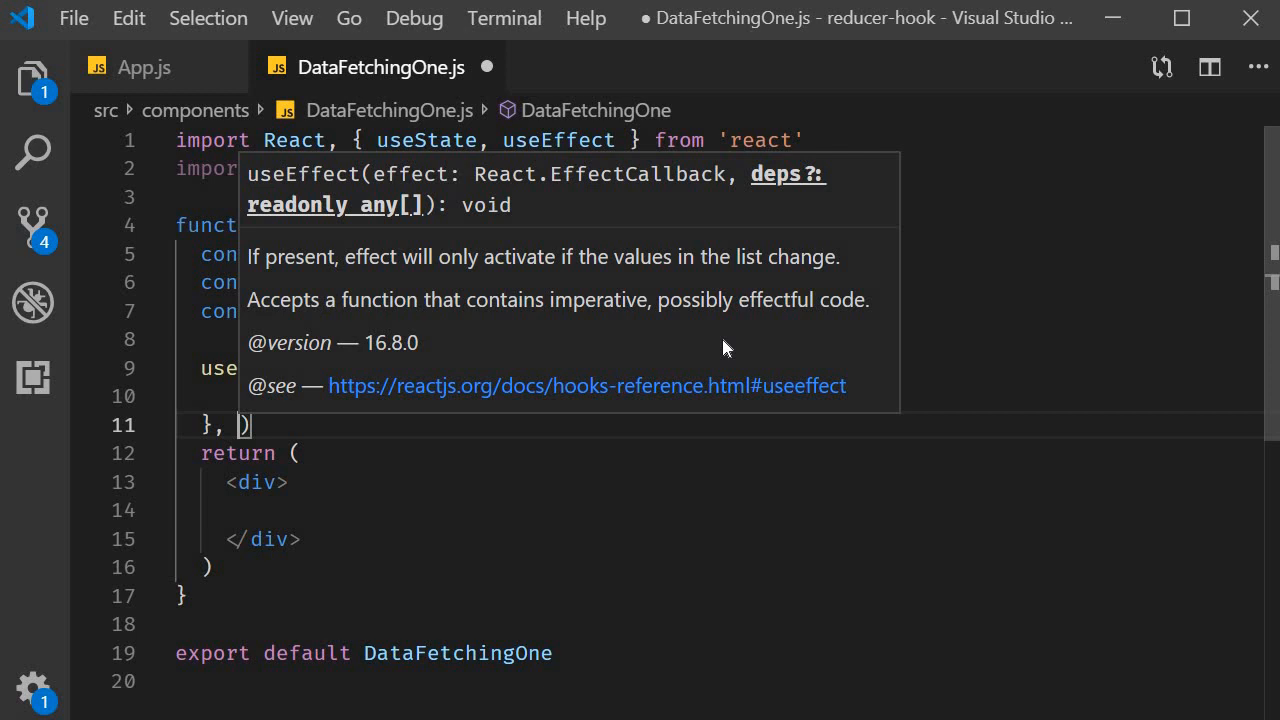
{"action": "type", "text": "[]"}
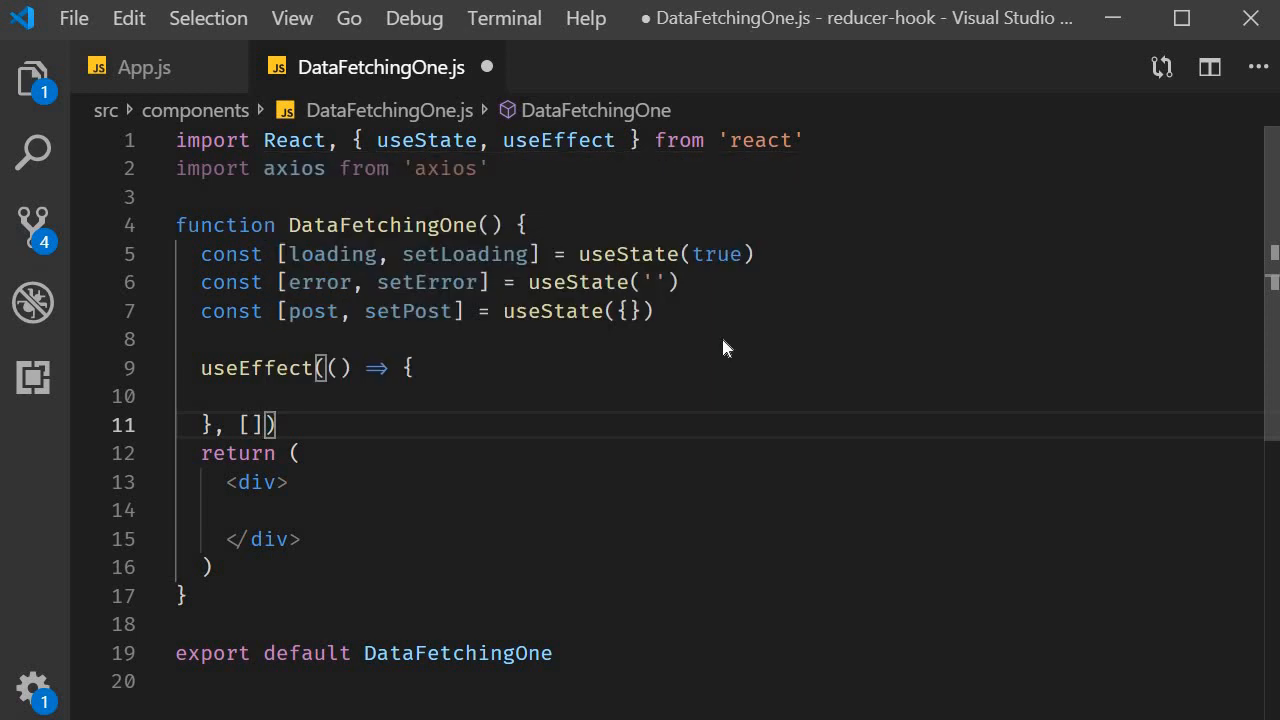
{"action": "mouse_move", "coordinate": [696, 356]}
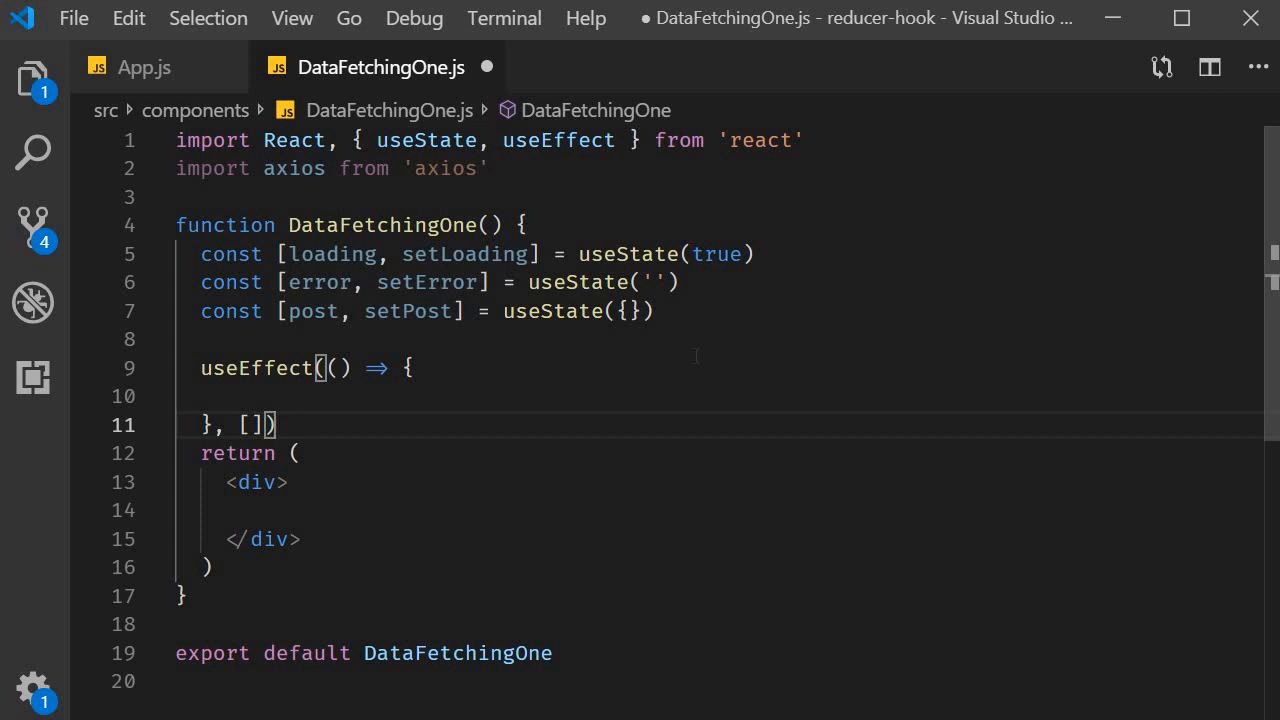
{"action": "type", "text": "ax"}
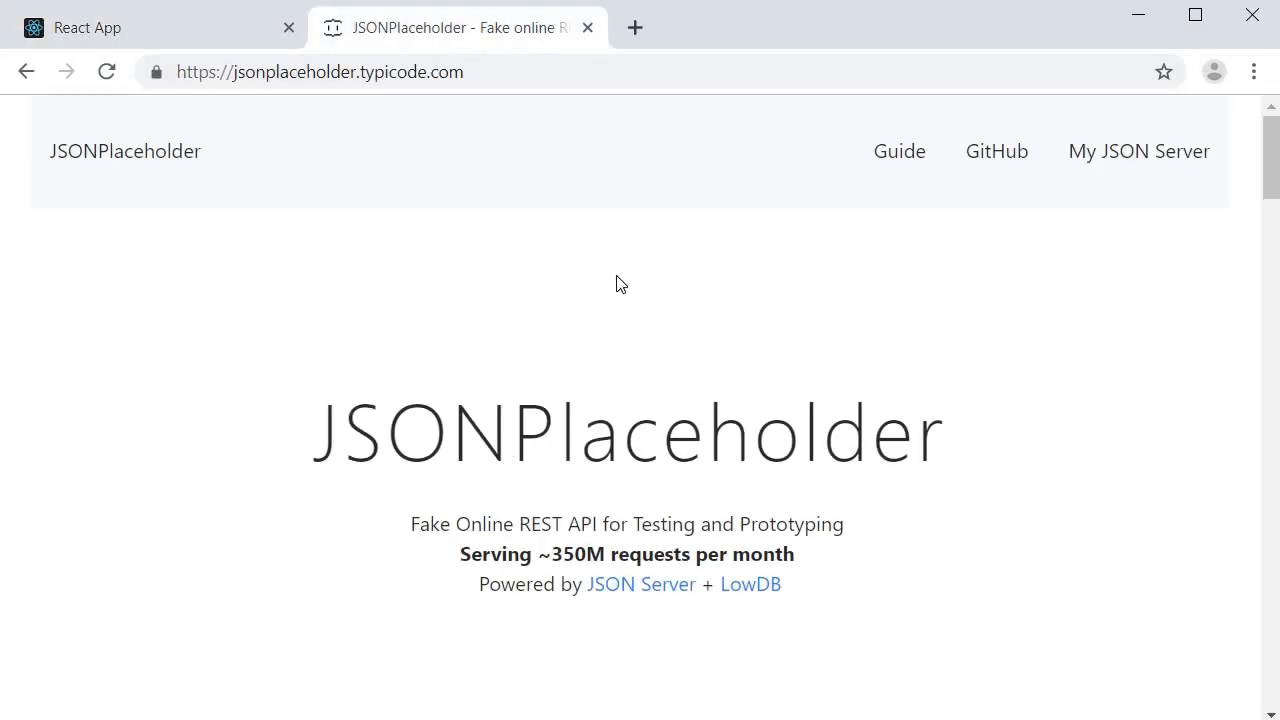
{"action": "mouse_move", "coordinate": [616, 310]}
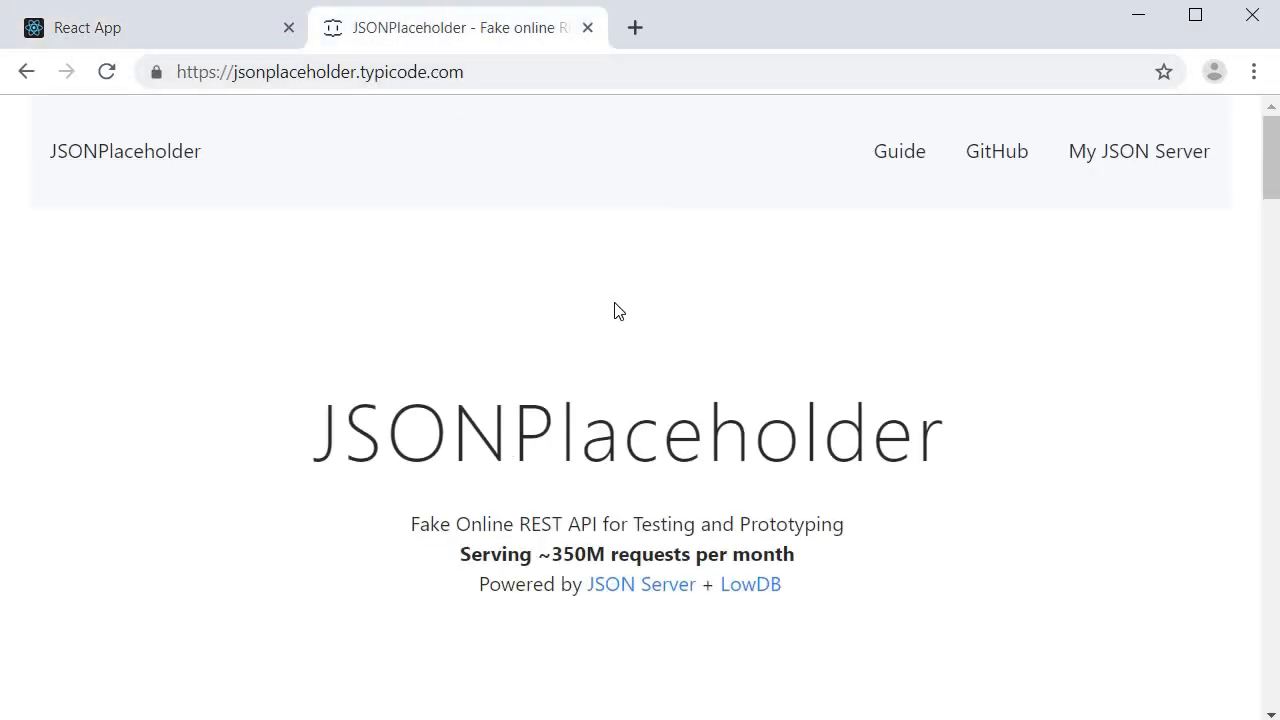
Step: Scroll the JSONPlaceholder page to Routes and open the /posts/1 endpoint
{"action": "scroll", "scroll_direction": "down", "scroll_amount": 3}
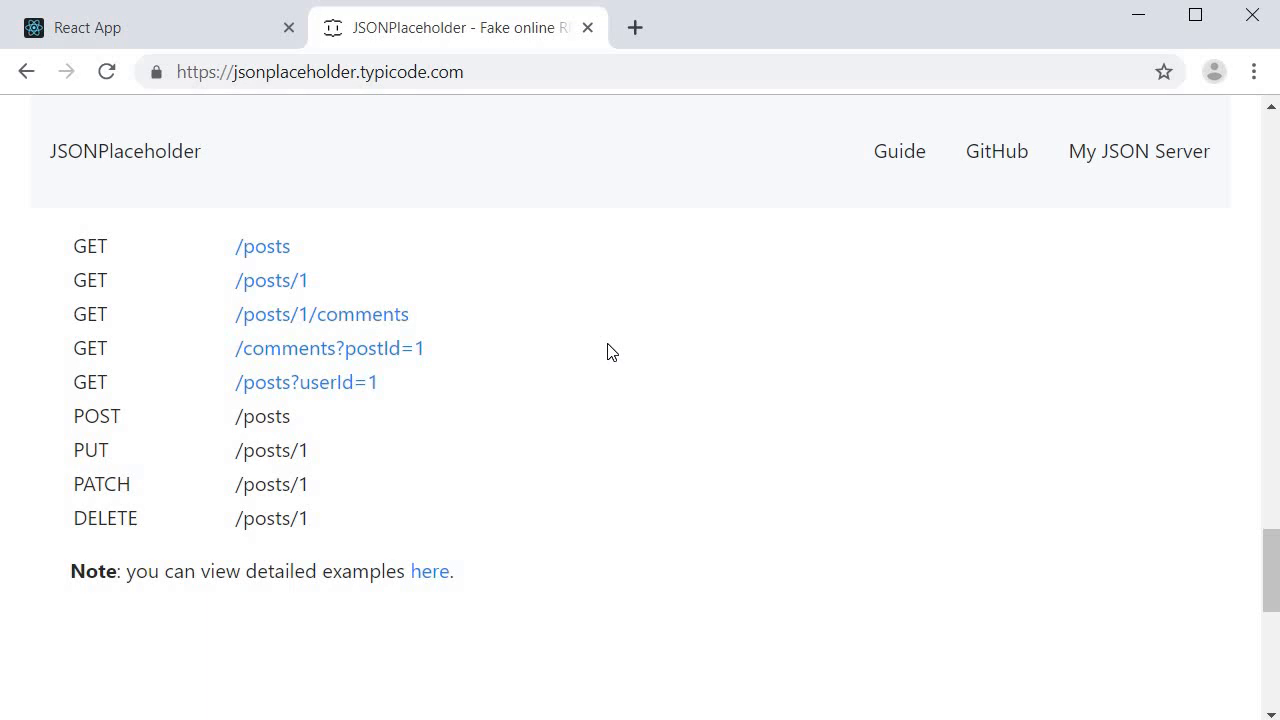
{"action": "mouse_move", "coordinate": [612, 348]}
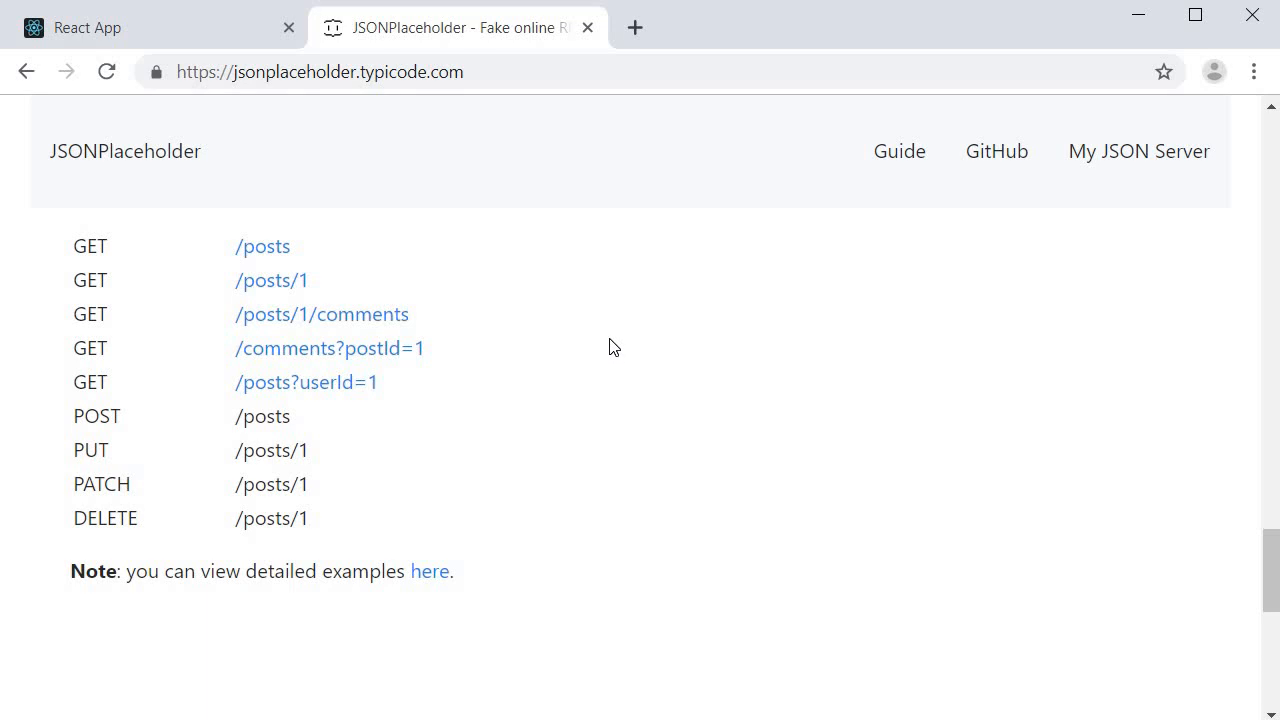
{"action": "mouse_move", "coordinate": [272, 280]}
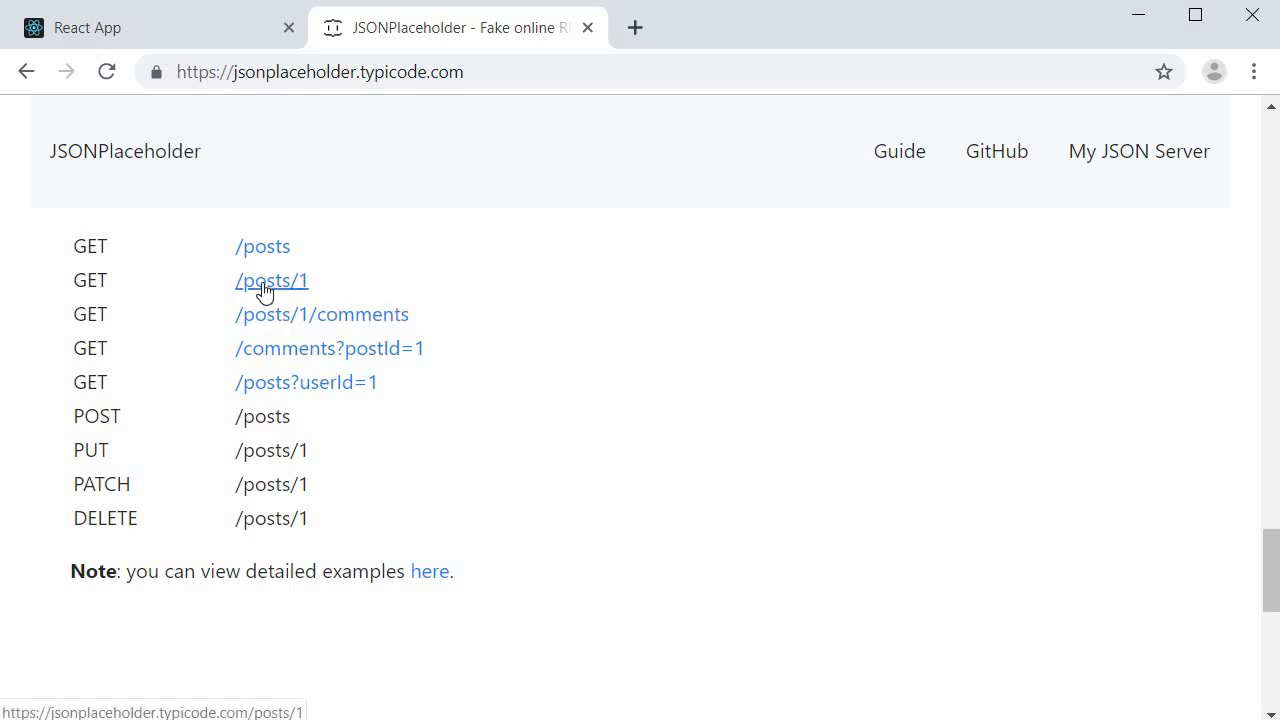
{"action": "left_click", "coordinate": [272, 280]}
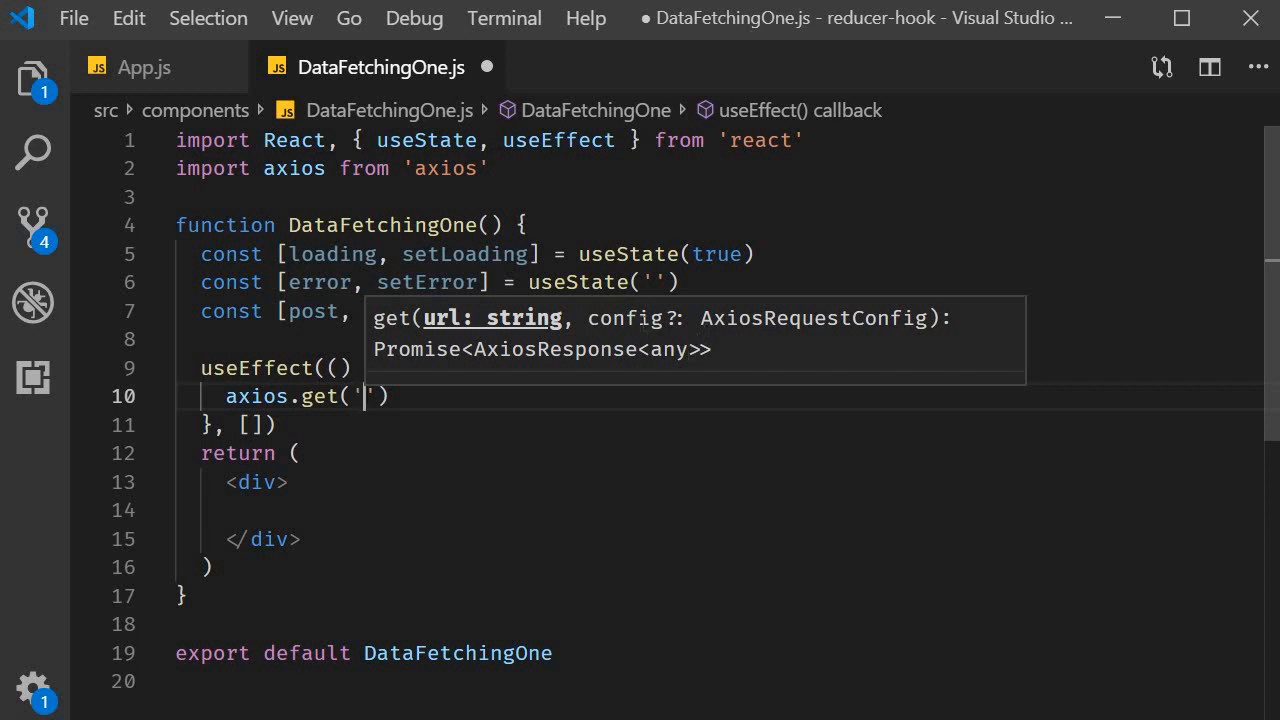
{"action": "mouse_move", "coordinate": [502, 496]}
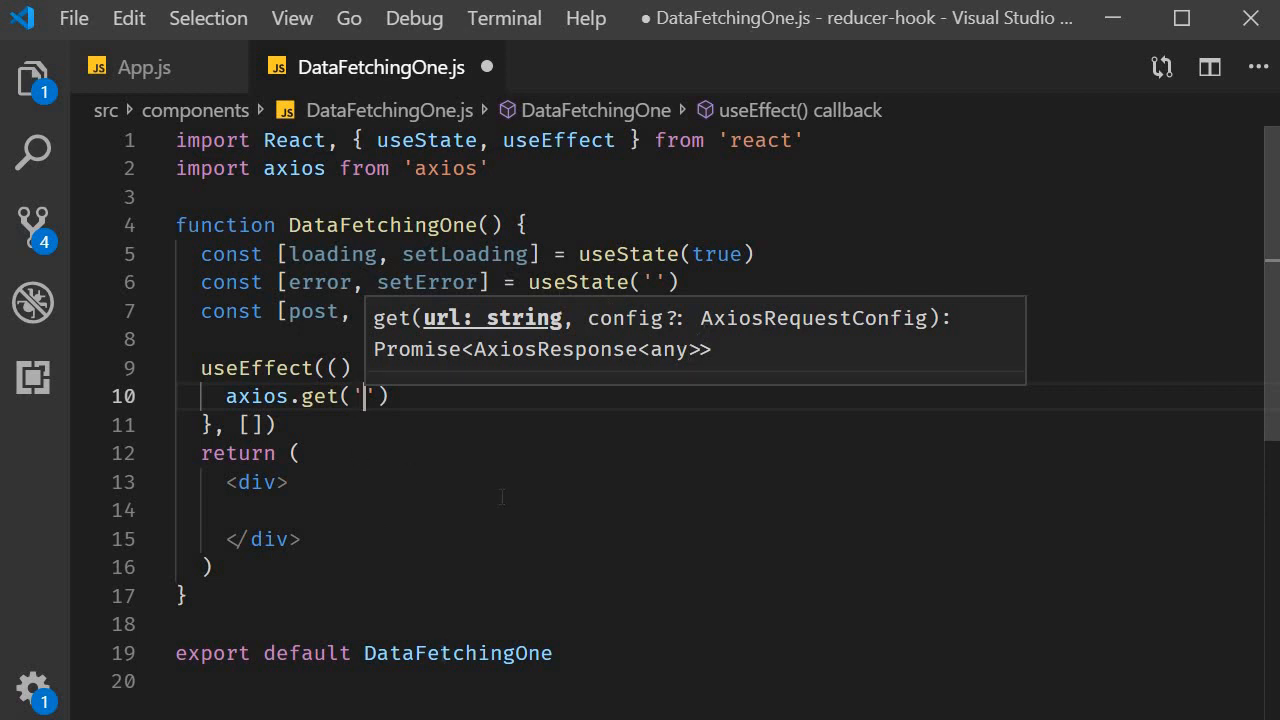
{"action": "type", "text": "https://jsonplaceholder.typicode.com/posts/1"}
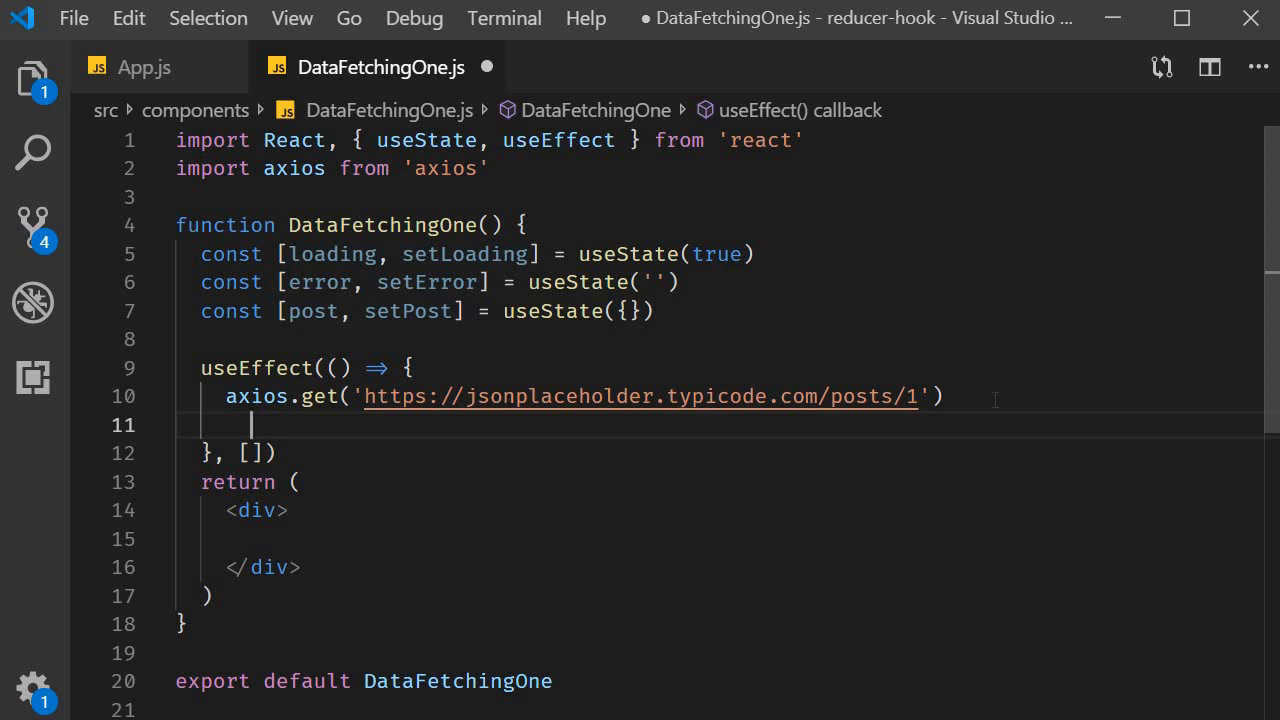
{"action": "type", "text": ".then("}
{"action": "type", "text": ".catch("}
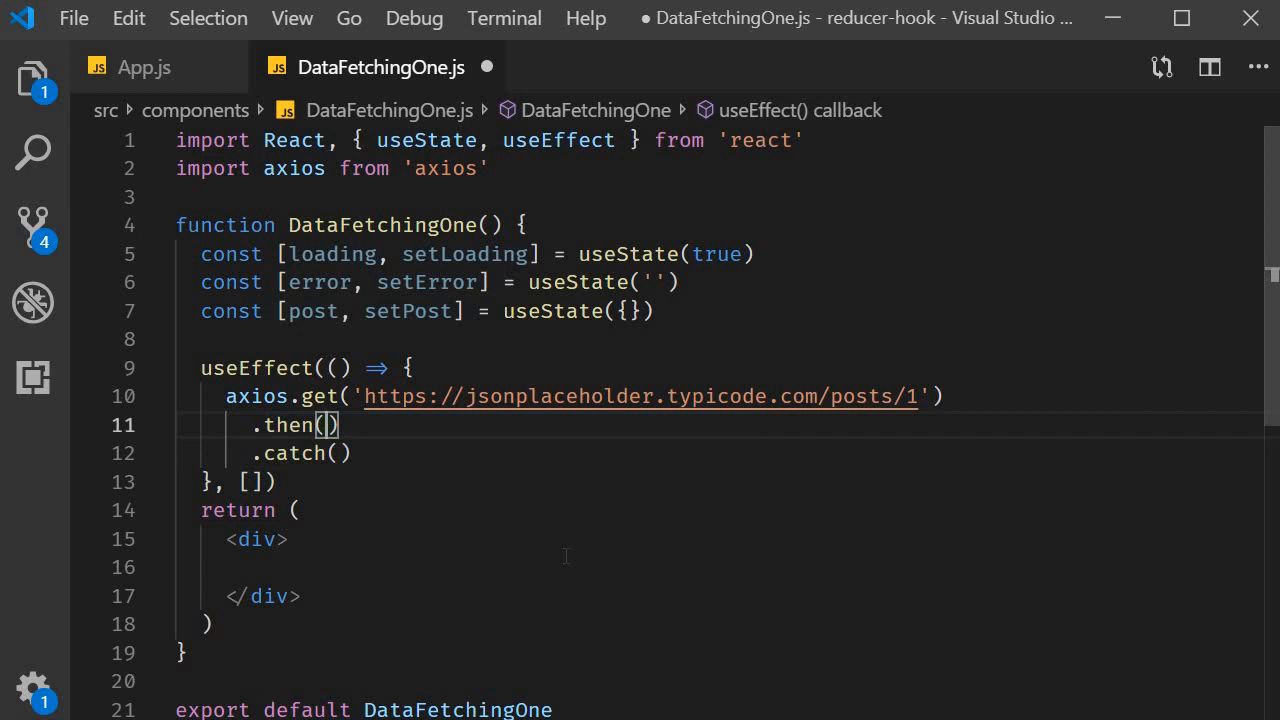
Step: In .then, setLoading(false), setPost(response.data) and setError('')
{"action": "type", "text": "response => {"}
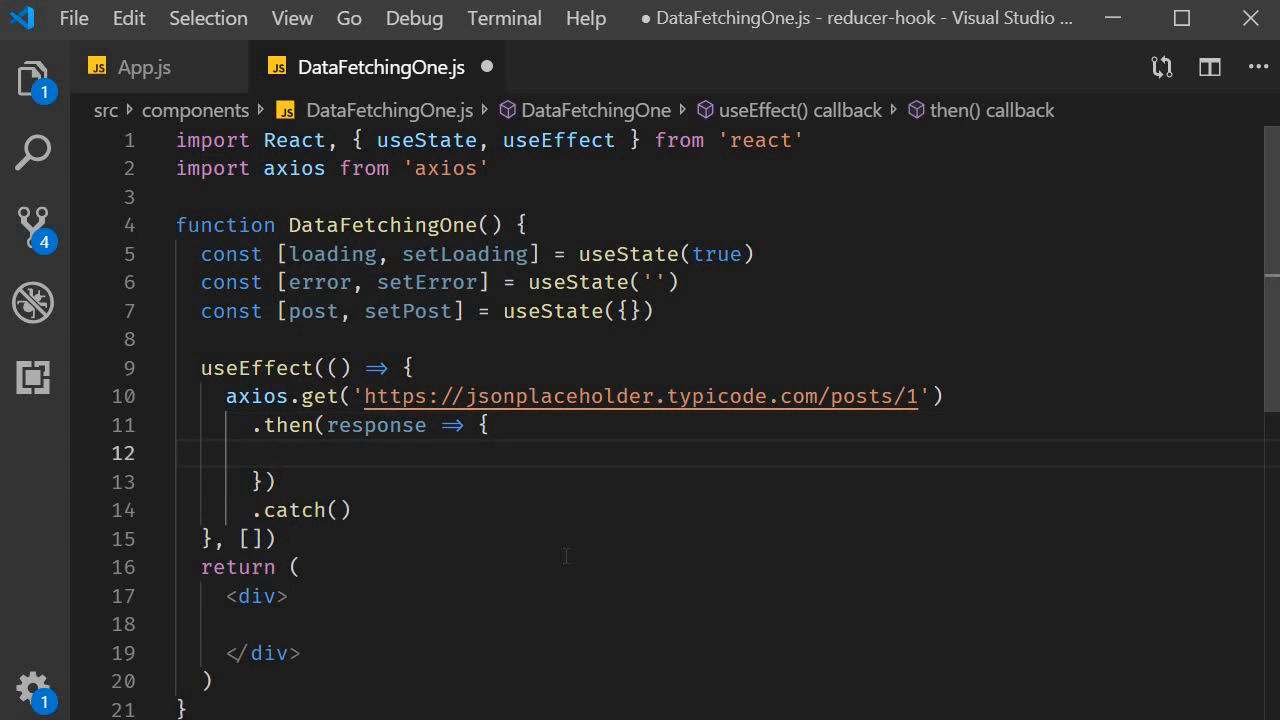
{"action": "type", "text": "setLoading(false"}
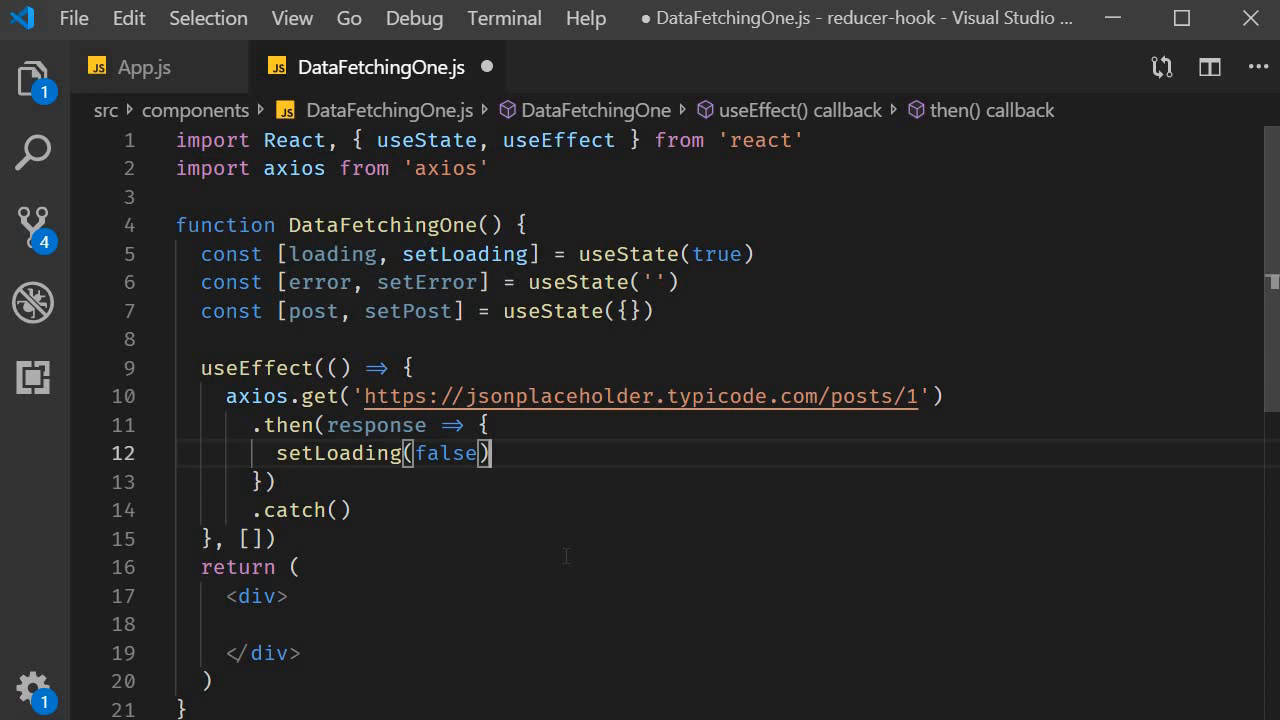
{"action": "key", "text": "Enter"}
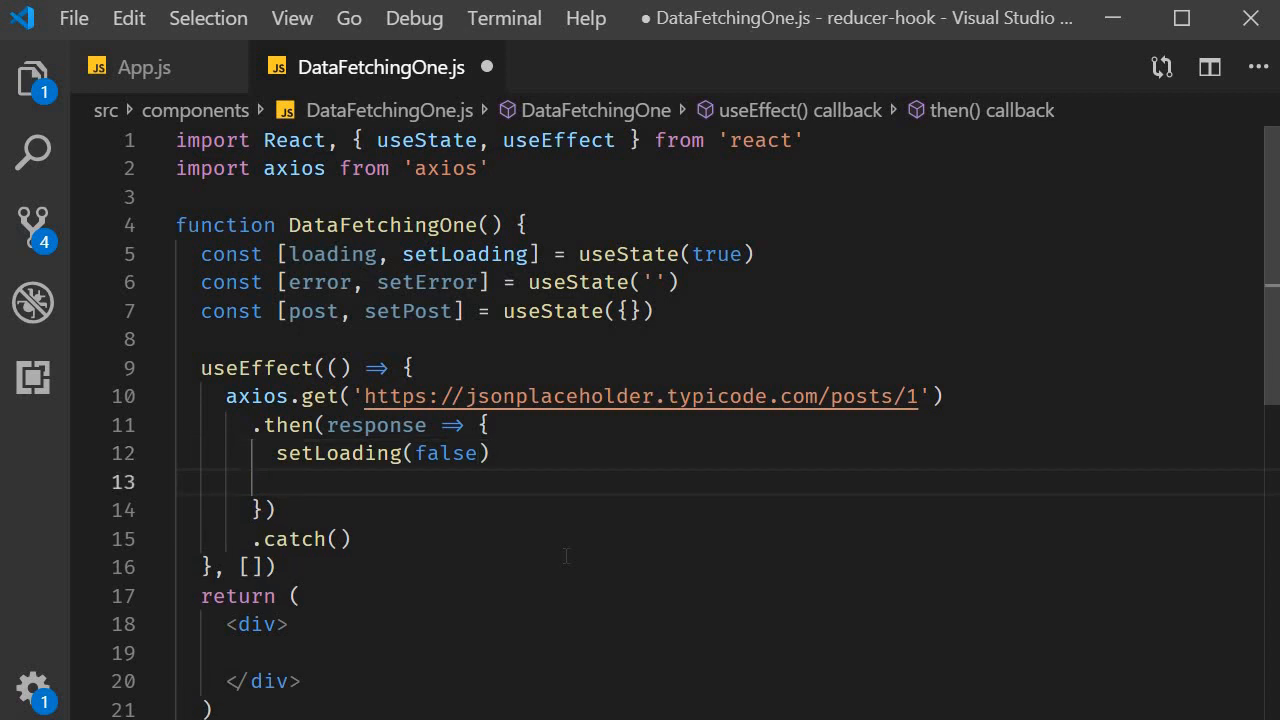
{"action": "type", "text": "s"}
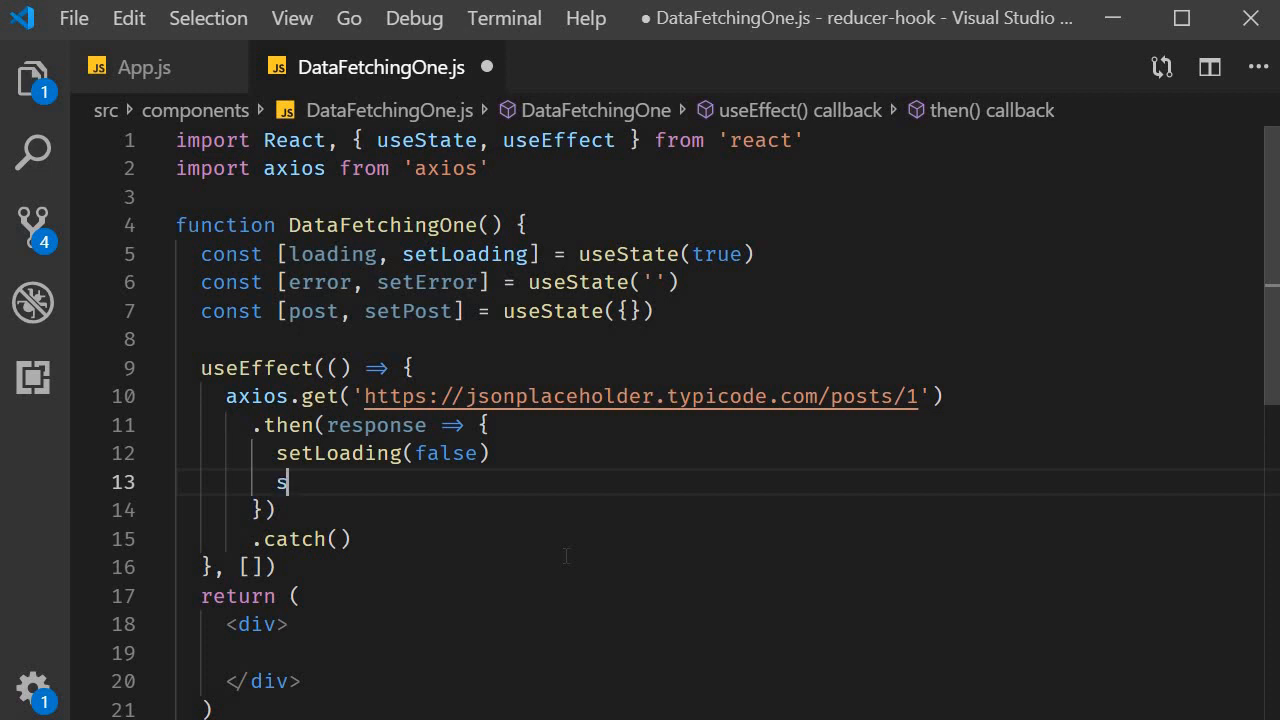
{"action": "type", "text": "etPost(response.data)"}
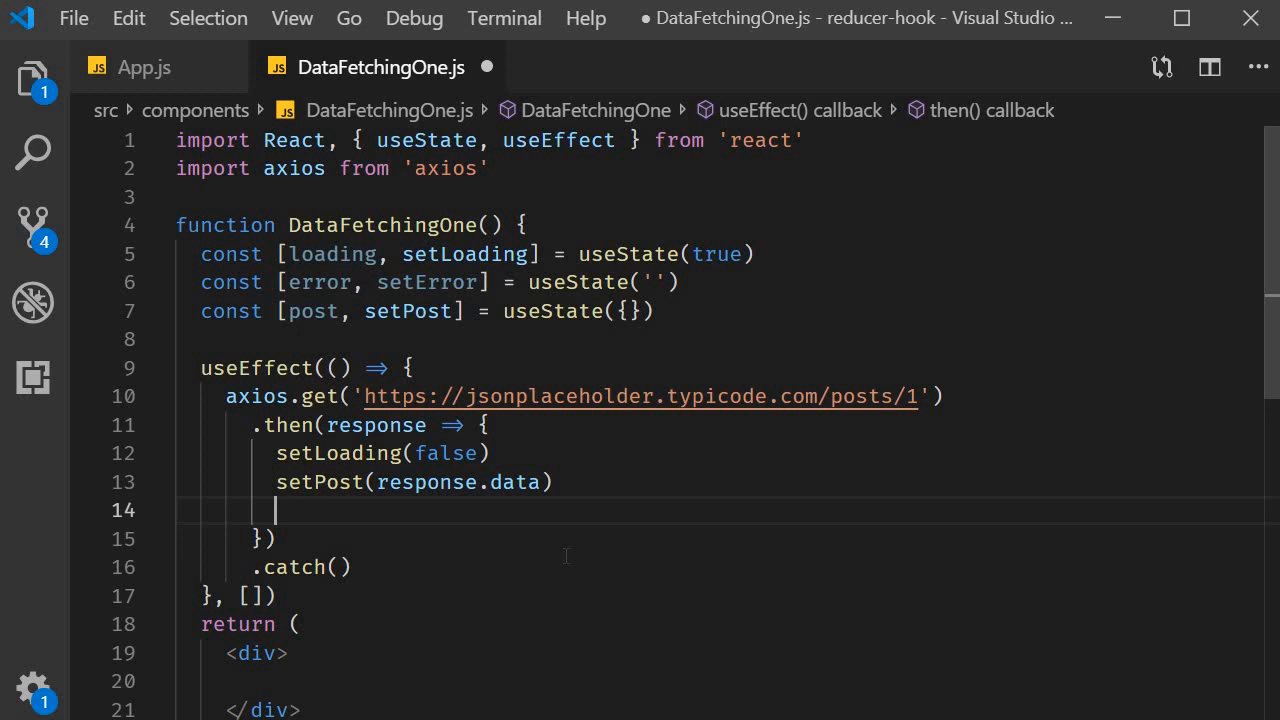
{"action": "type", "text": "setError('"}
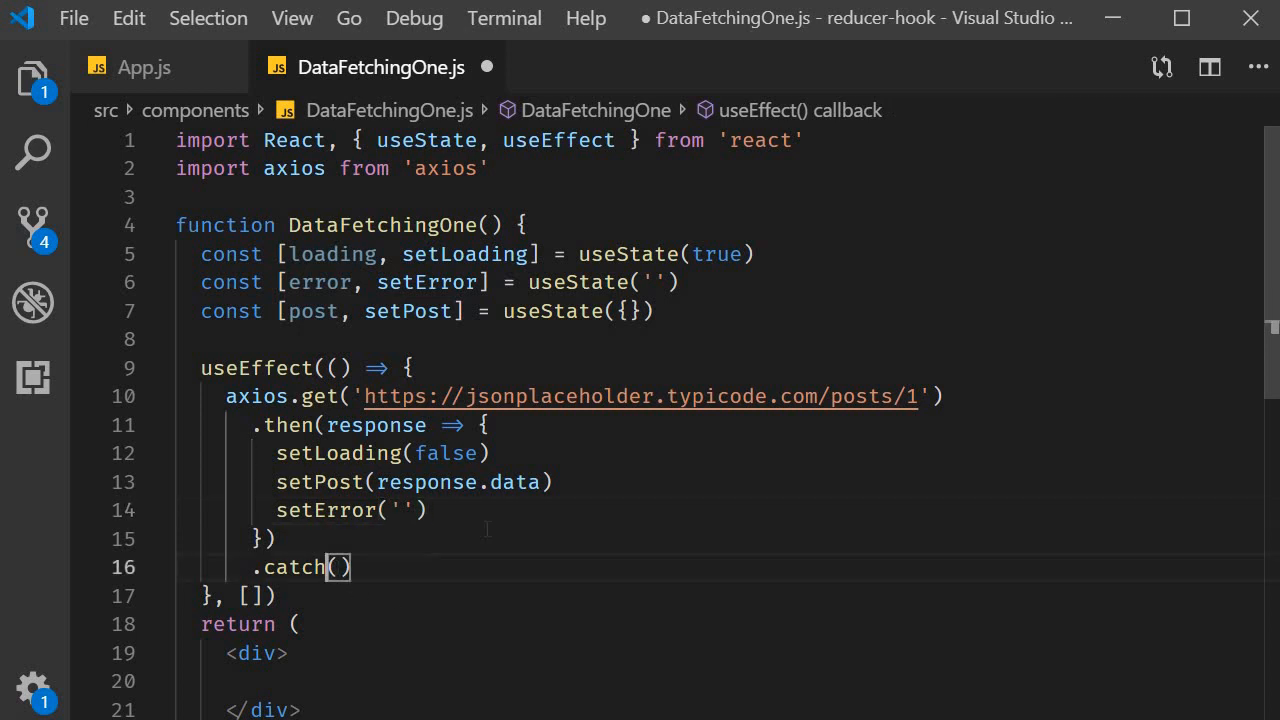
Step: In .catch, setLoading(false), setPost({}) and setError('Something went wrong!')
{"action": "type", "text": "error => {"}
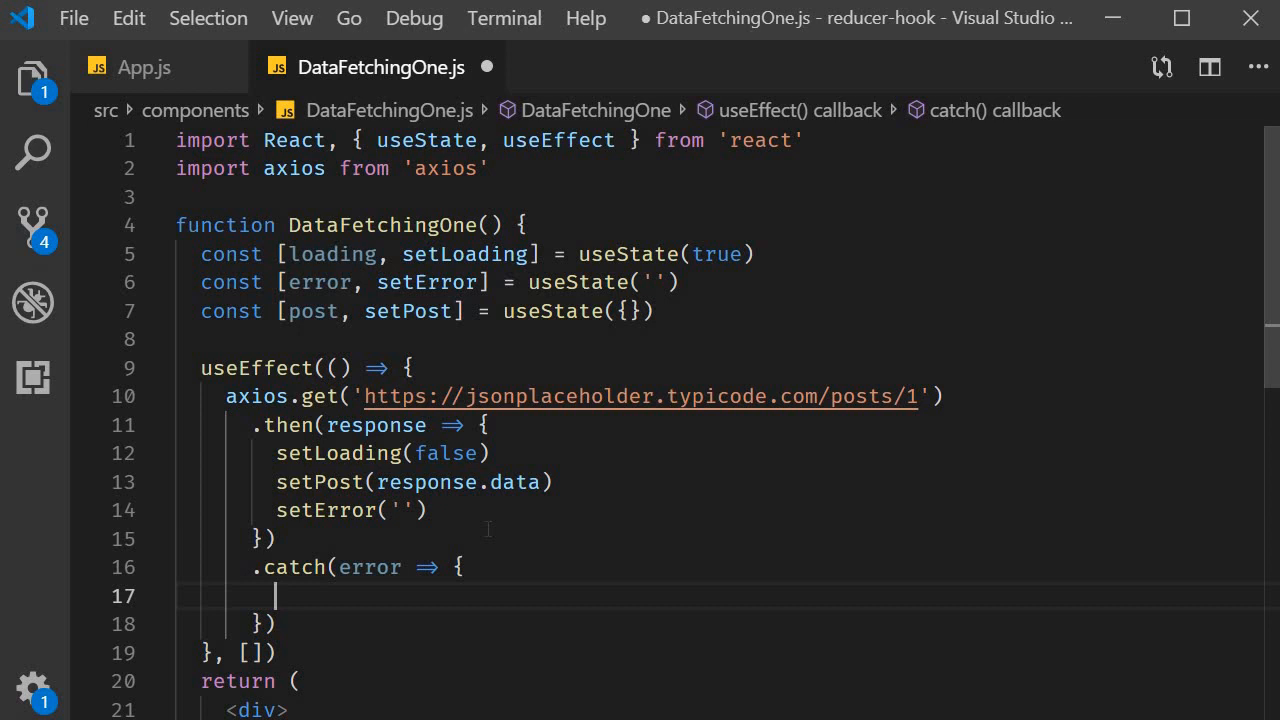
{"action": "type", "text": "s"}
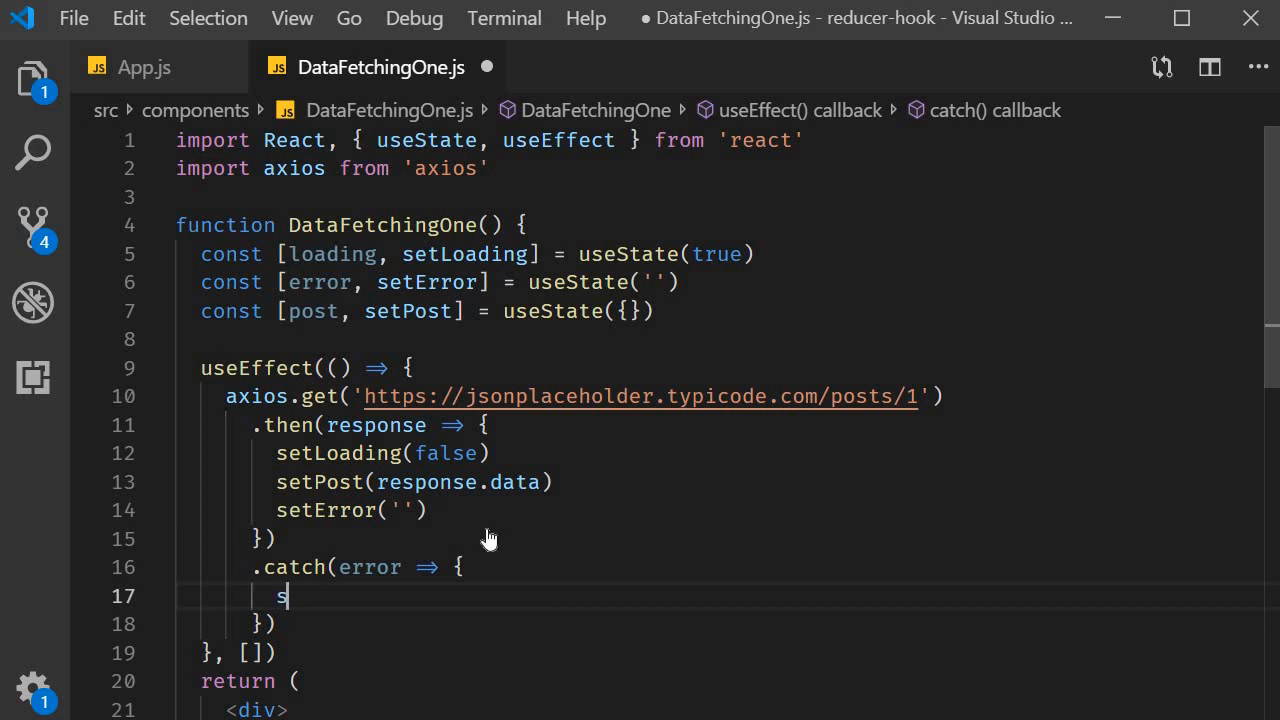
{"action": "type", "text": "etLoading(false"}
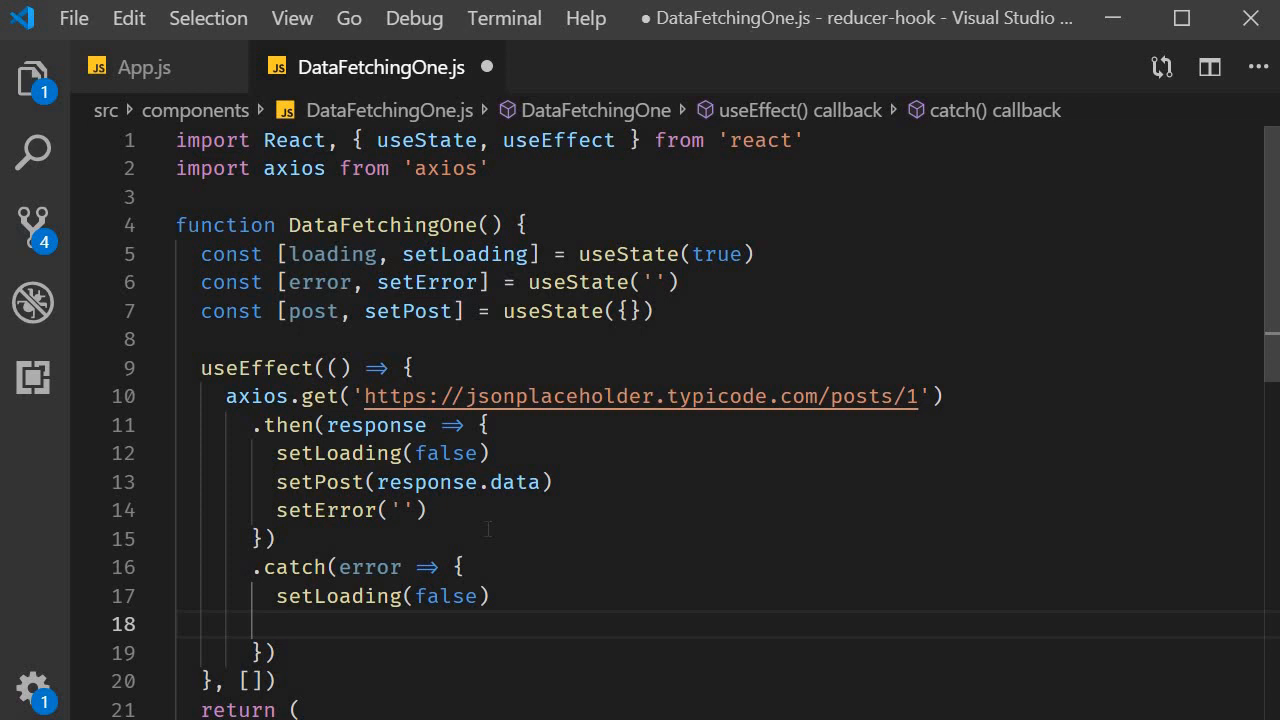
{"action": "type", "text": "setPost"}
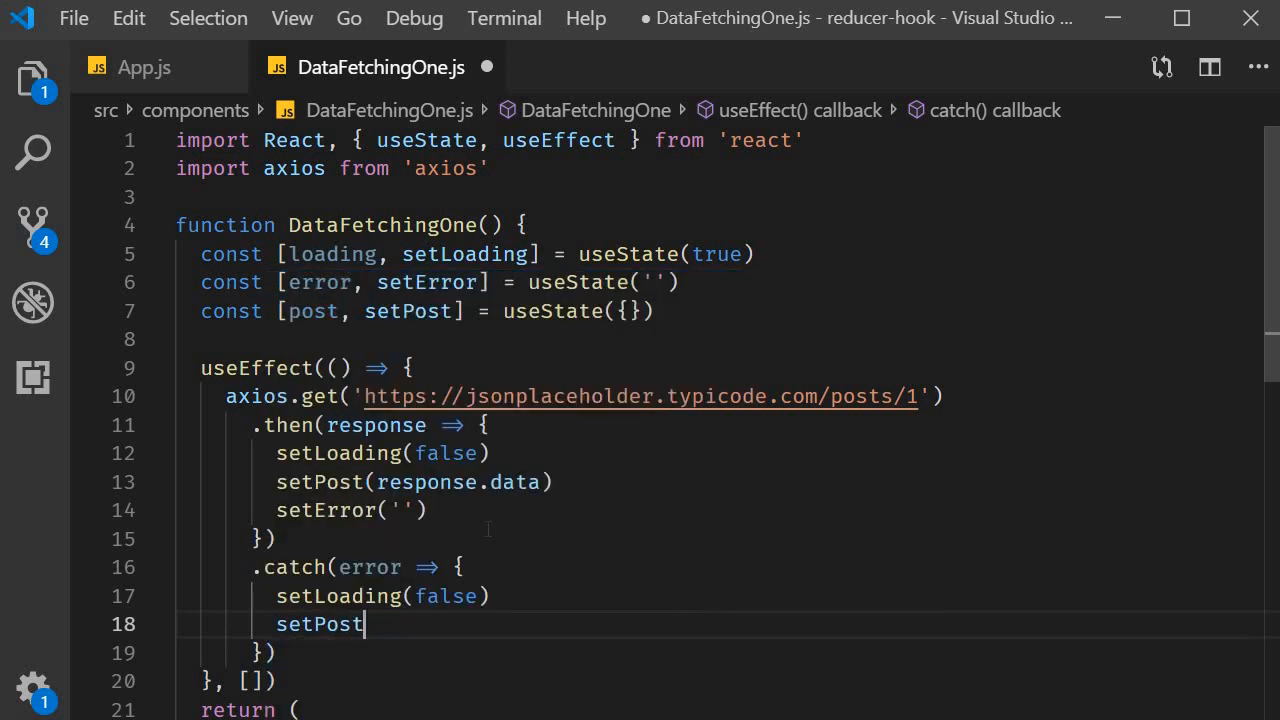
{"action": "type", "text": "({})"}
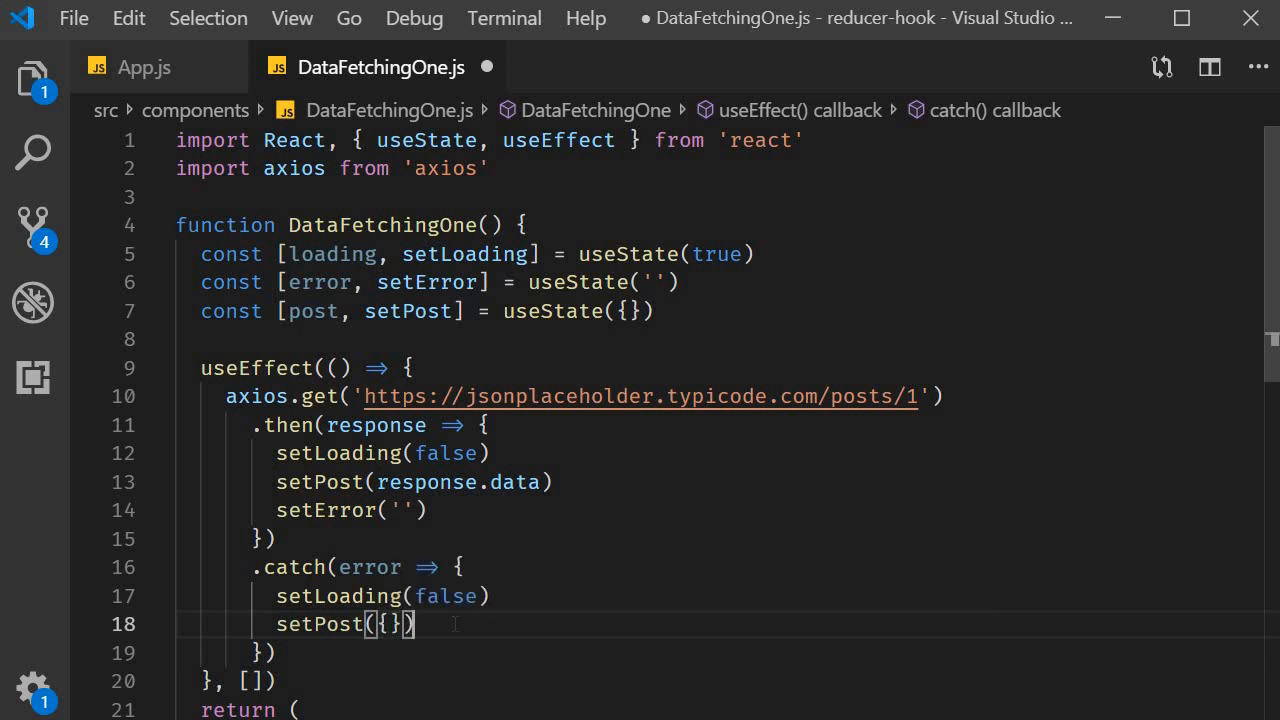
{"action": "type", "text": "s"}
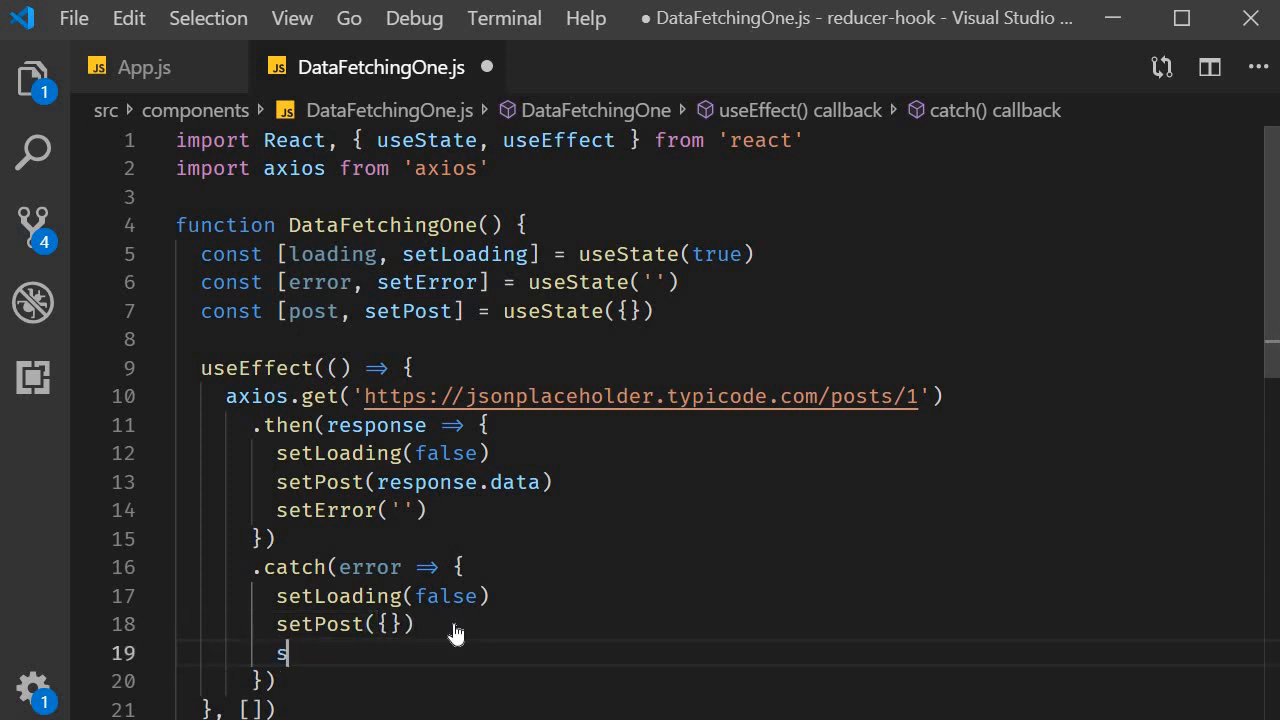
{"action": "type", "text": "etError"}
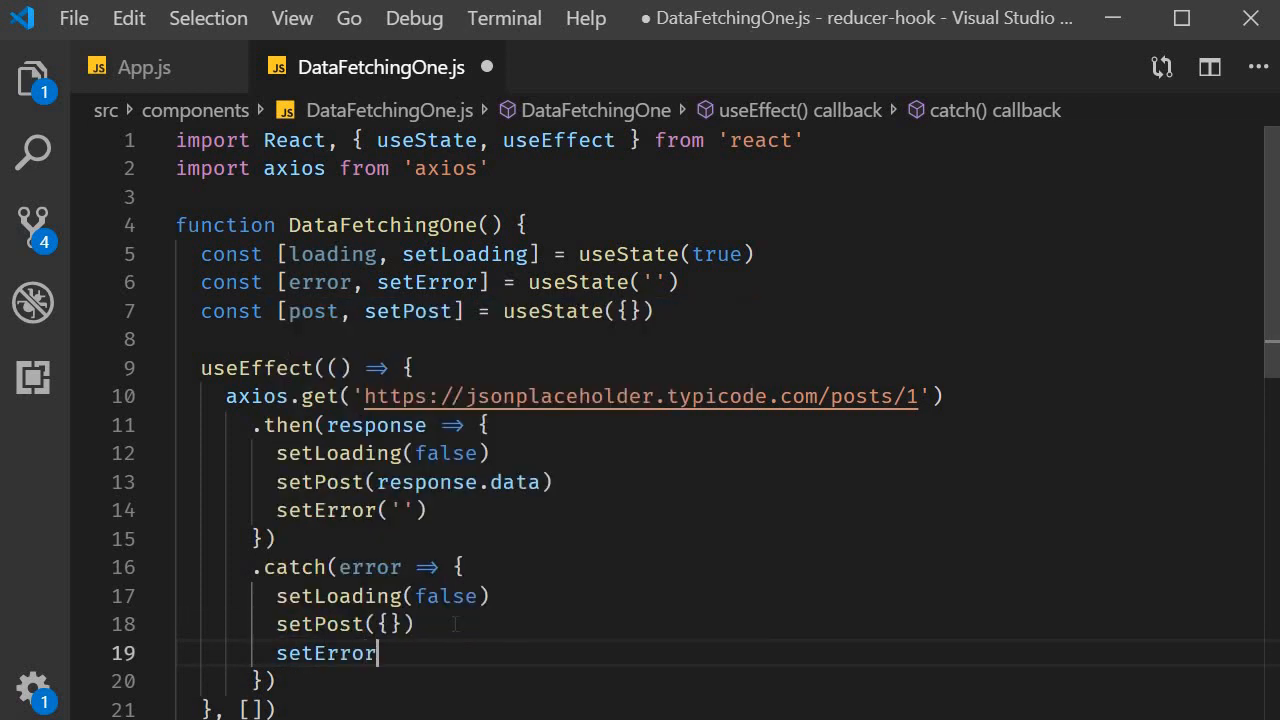
{"action": "type", "text": "('Something went '"}
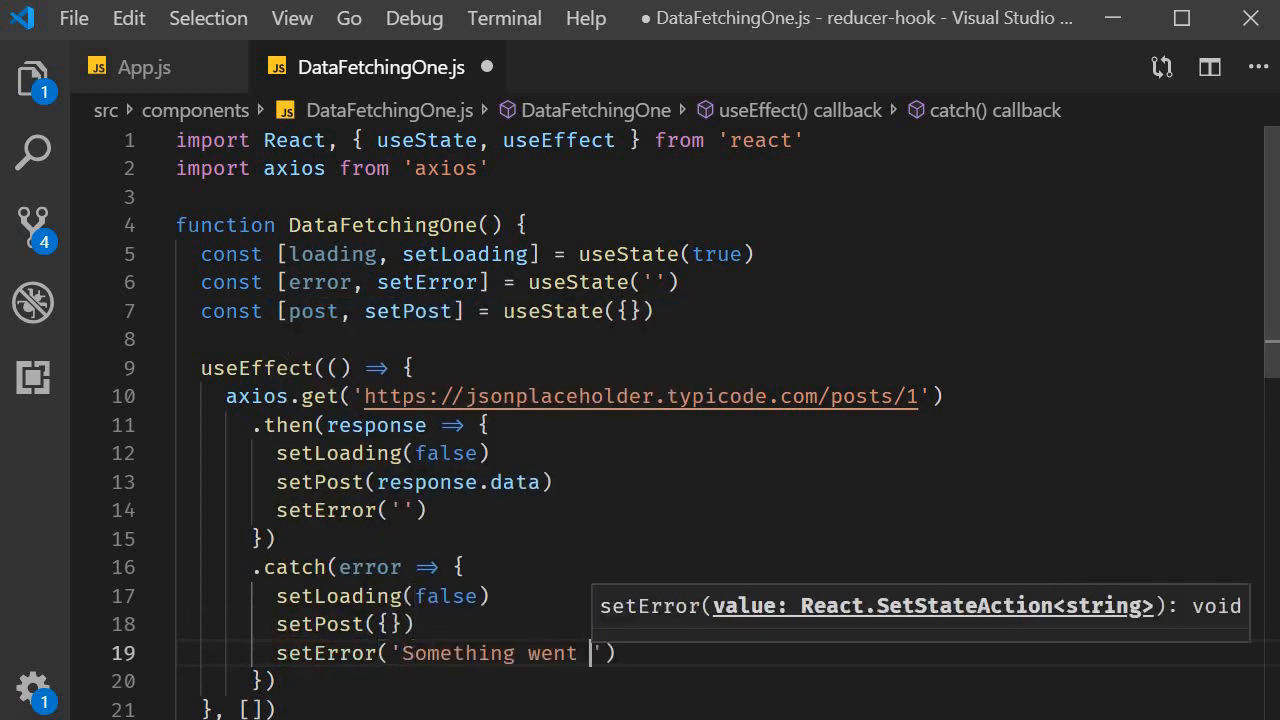
{"action": "type", "text": "wrong!'"}
{"action": "type", "text": "{"}
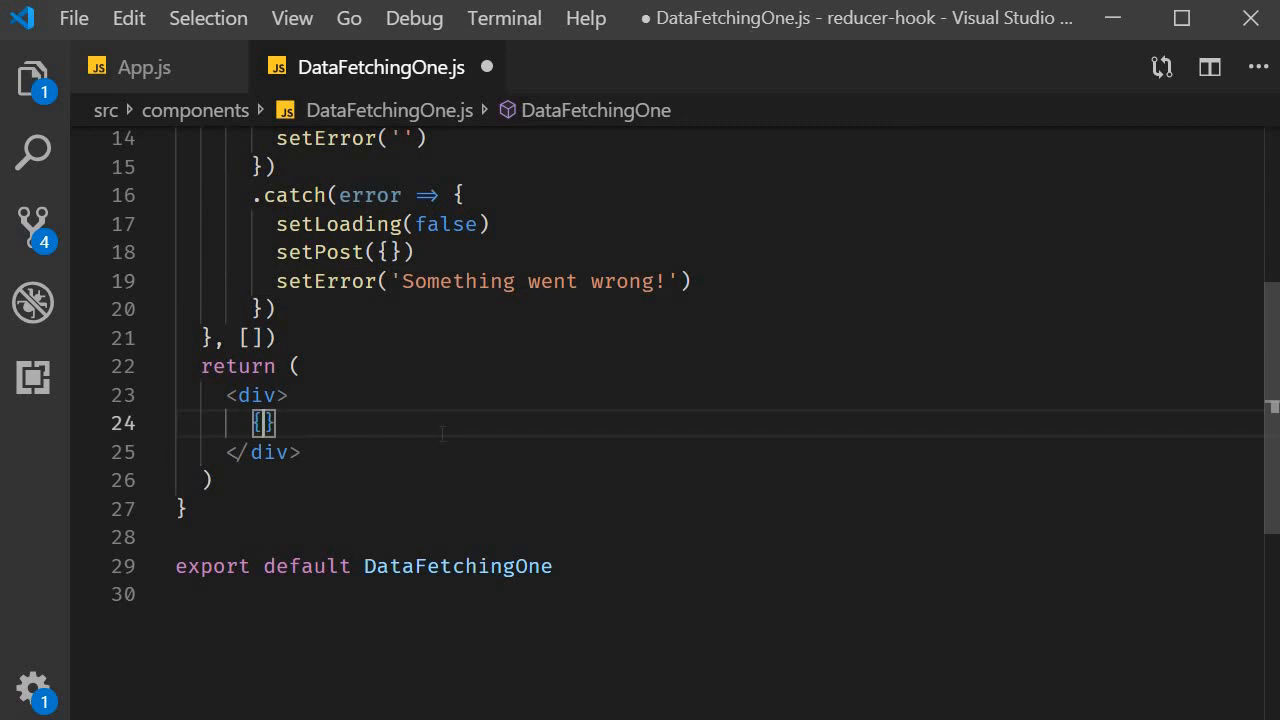
Step: Render {loading ? 'Loading' : post.title} and {error ? error : null} in the div
{"action": "type", "text": "loading ?"}
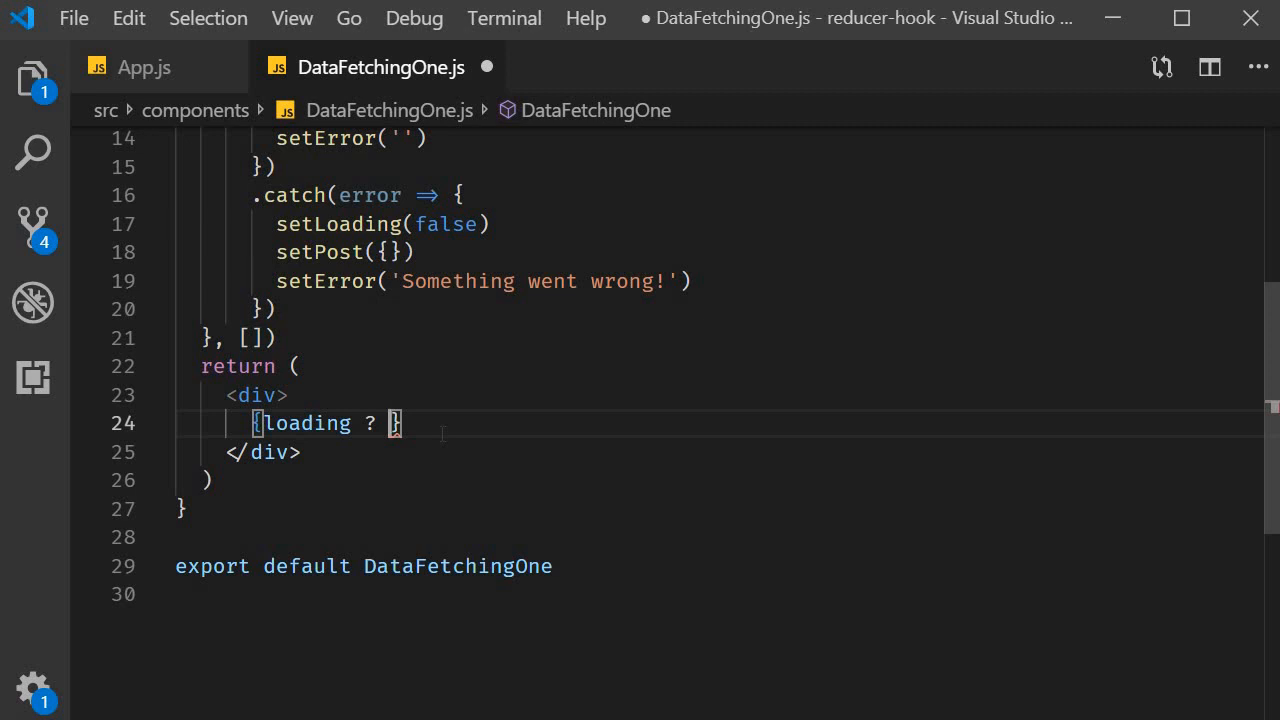
{"action": "type", "text": "'Loadin'"}
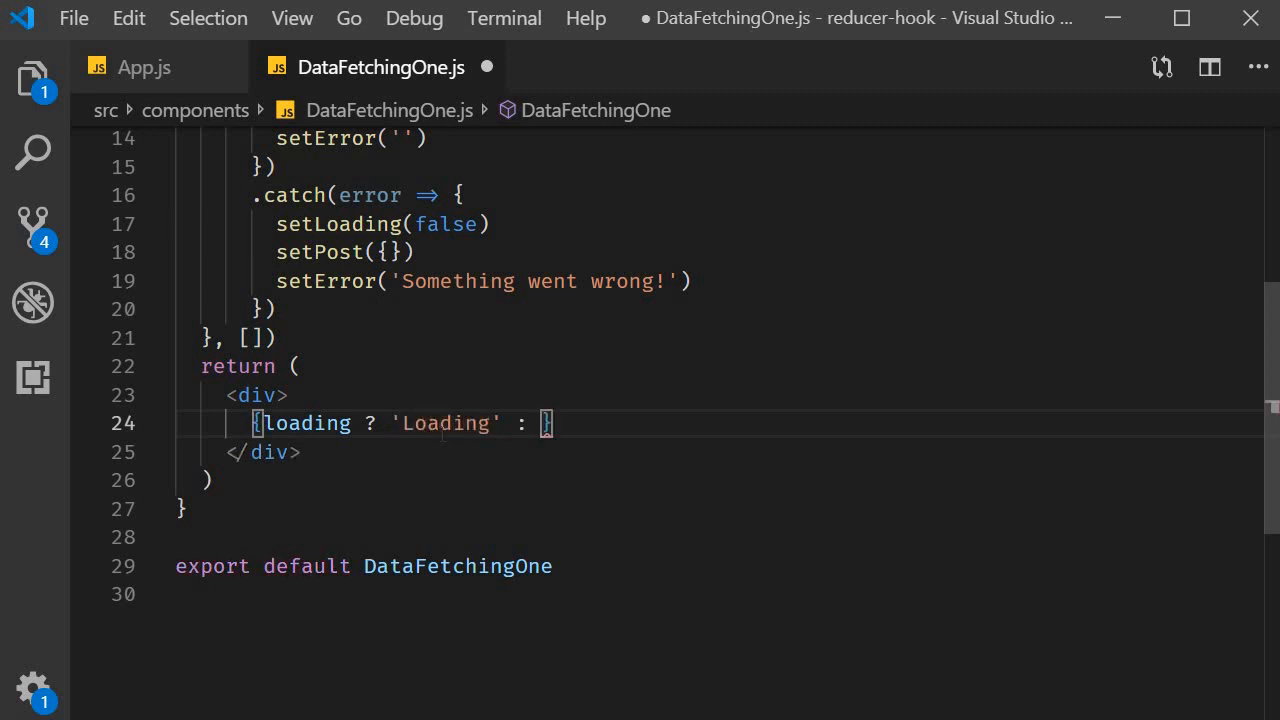
{"action": "type", "text": "post.title"}
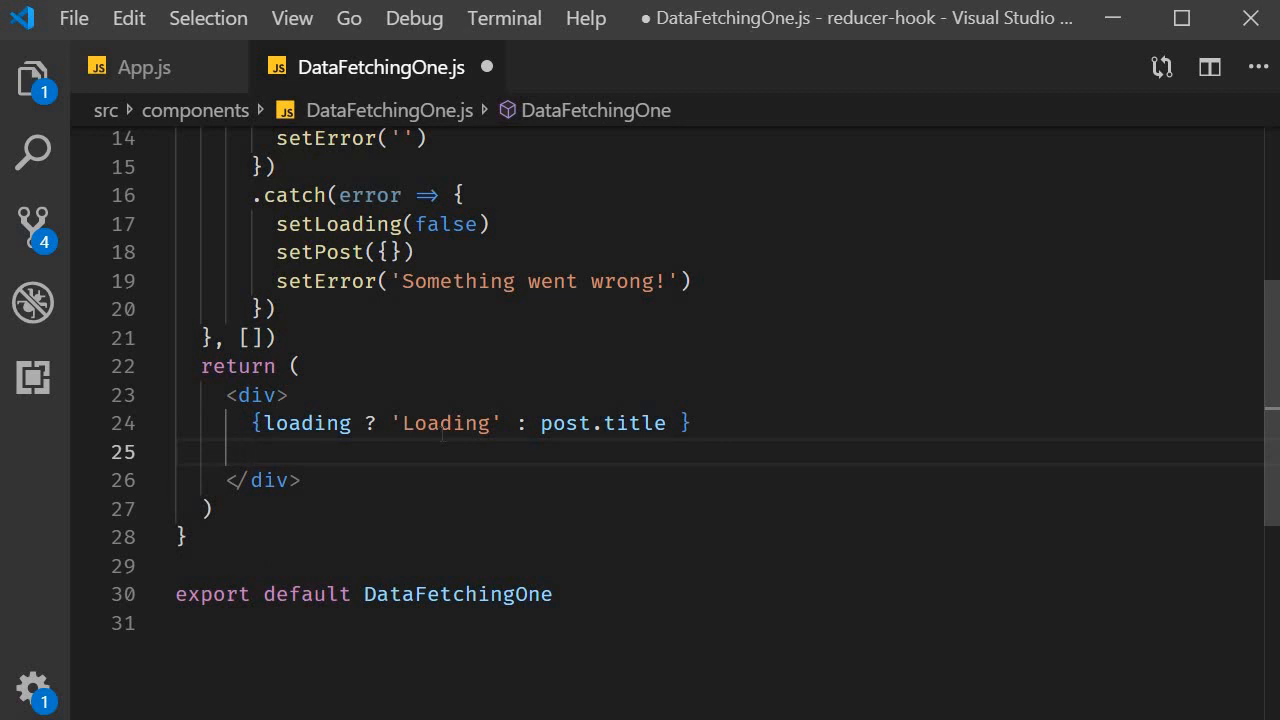
{"action": "type", "text": "{error ? error :"}
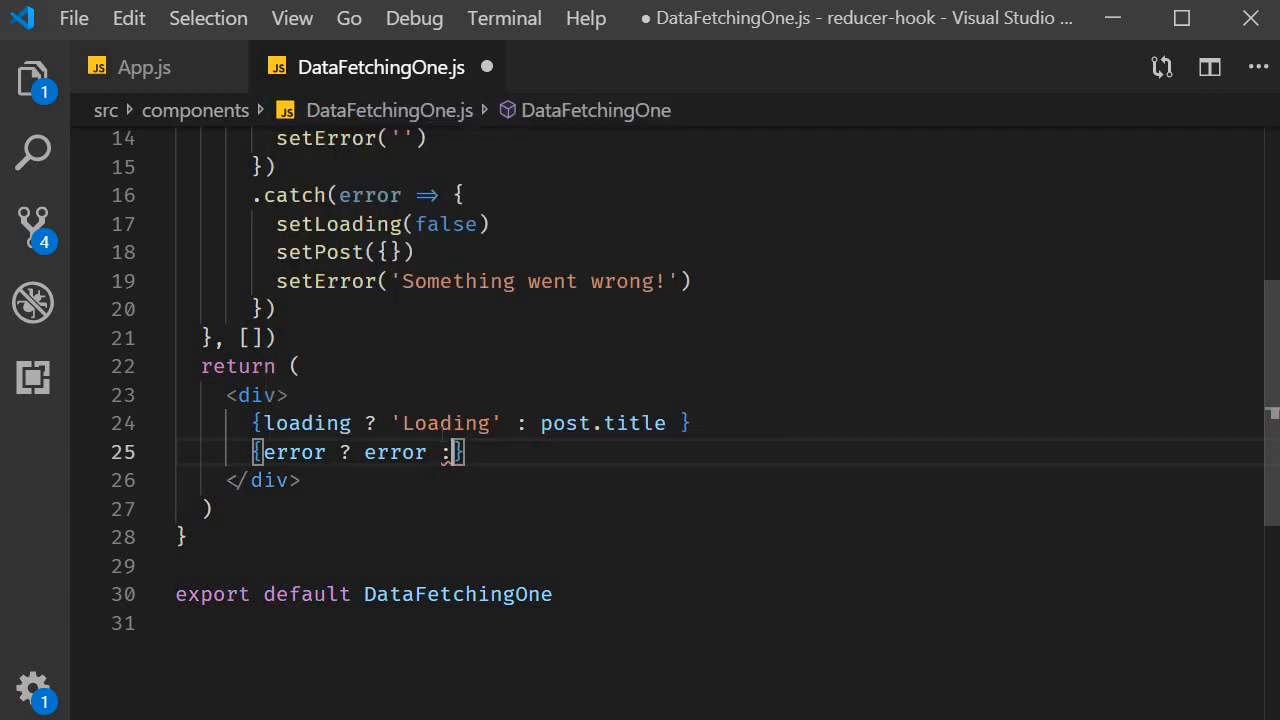
{"action": "type", "text": "null"}
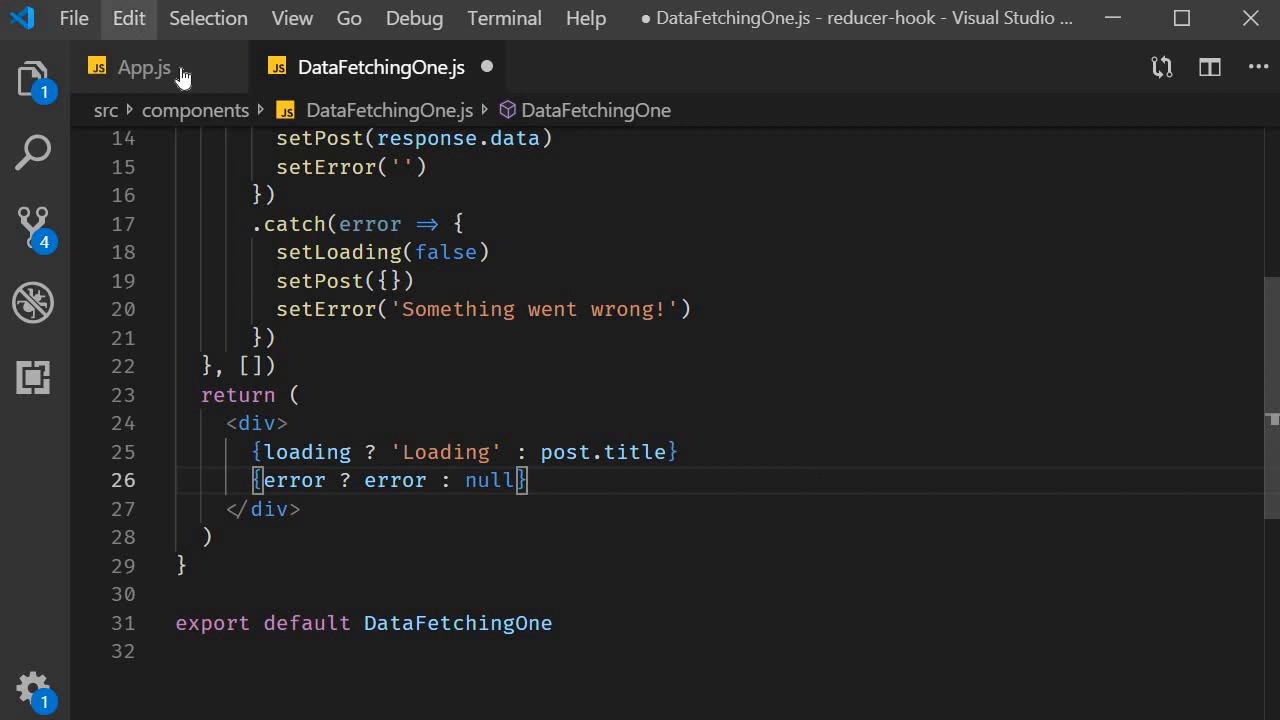
Step: Render <DataFetchingOne /> inside the App div in App.js and save
{"action": "left_click", "coordinate": [144, 68]}
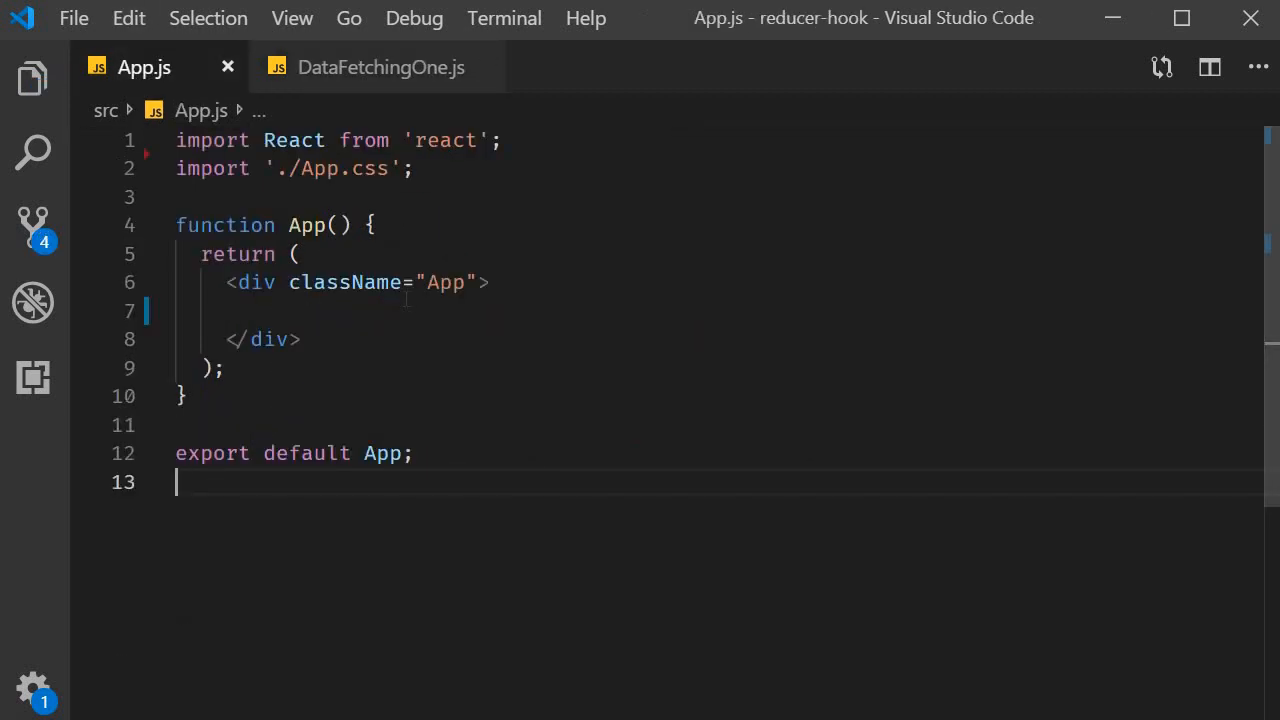
{"action": "type", "text": "<"}
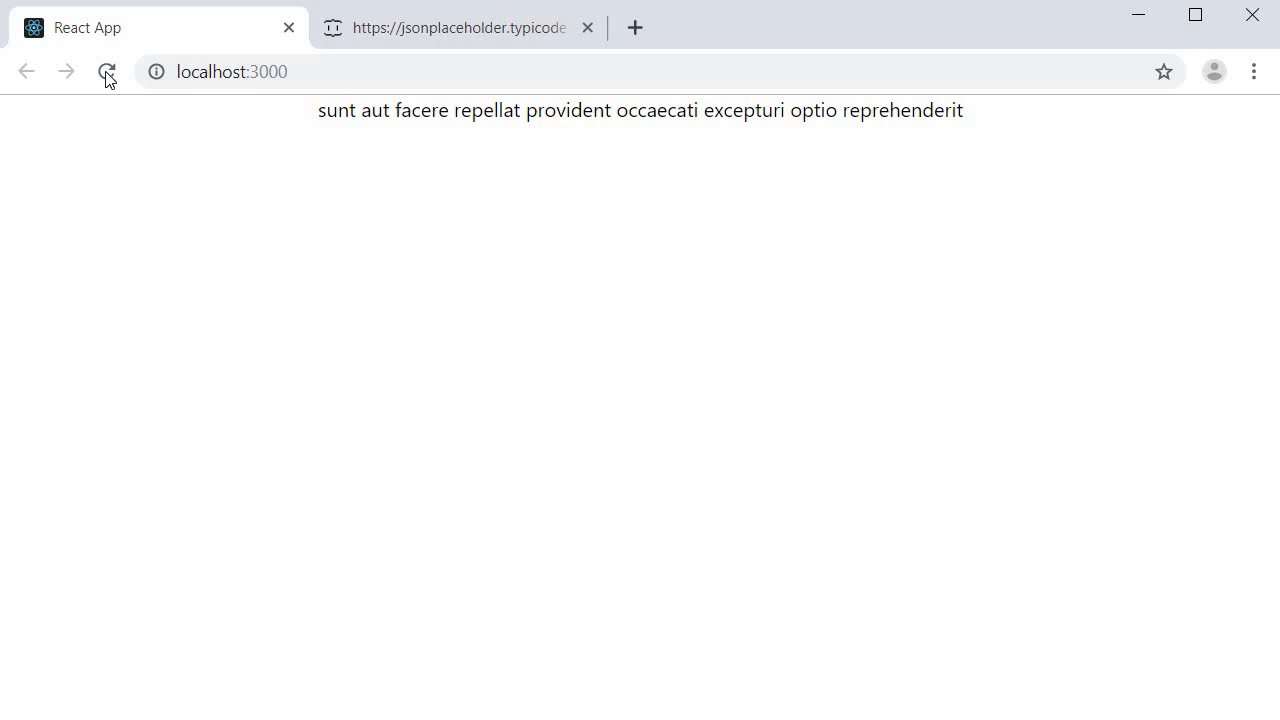
Step: Reload localhost:3000 twice to confirm the fetched post title renders
{"action": "left_click", "coordinate": [108, 72]}
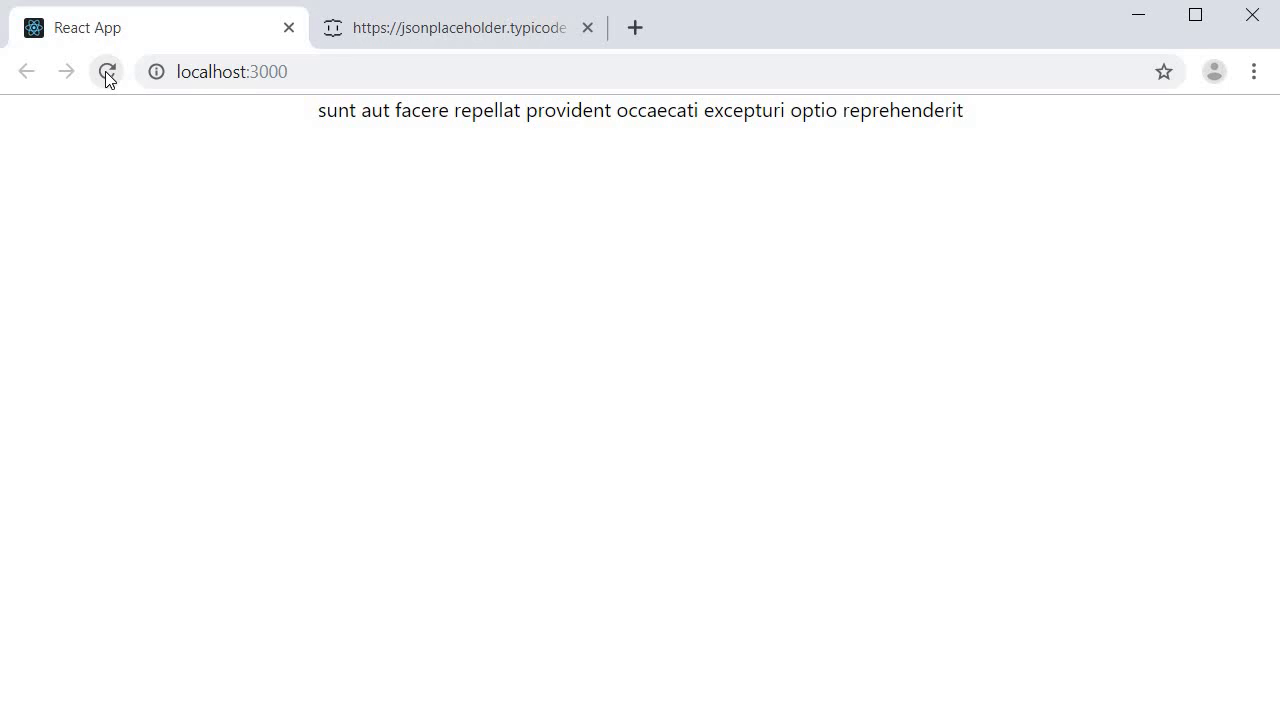
{"action": "left_click", "coordinate": [108, 72]}
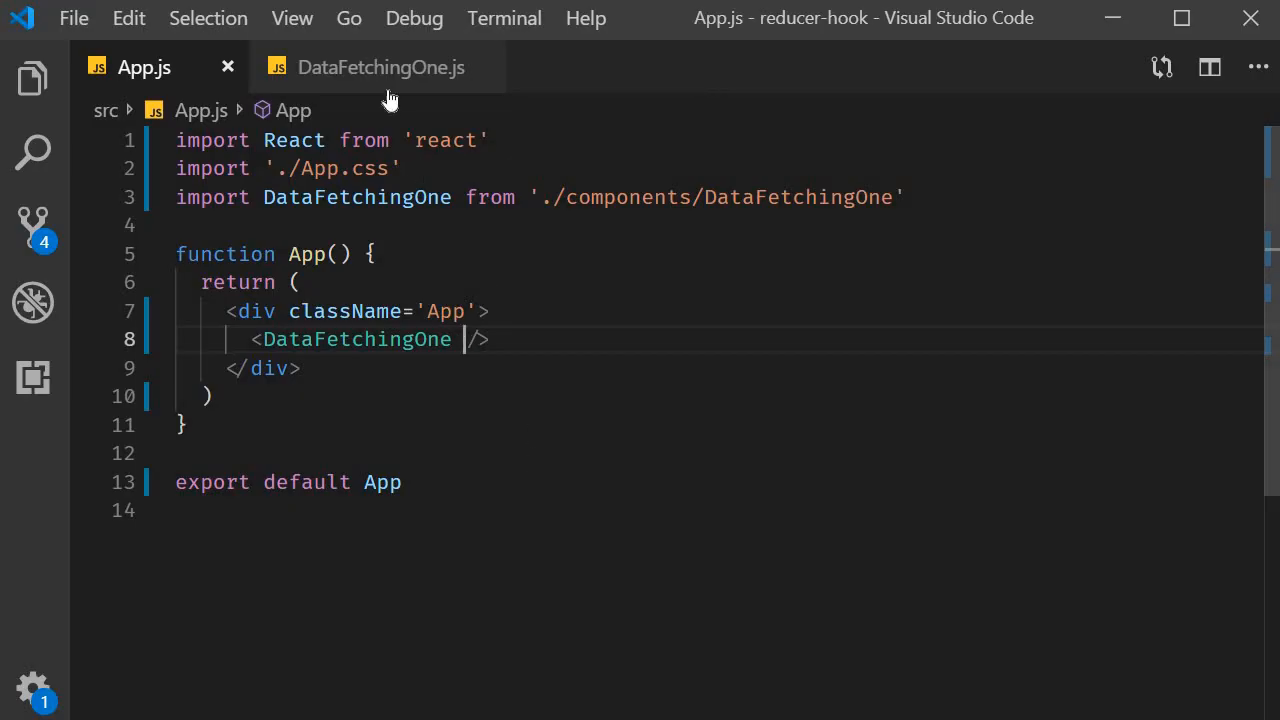
Step: Misspell the request URL as typicod.com so the app shows 'Something went wrong!'
{"action": "left_click", "coordinate": [380, 68]}
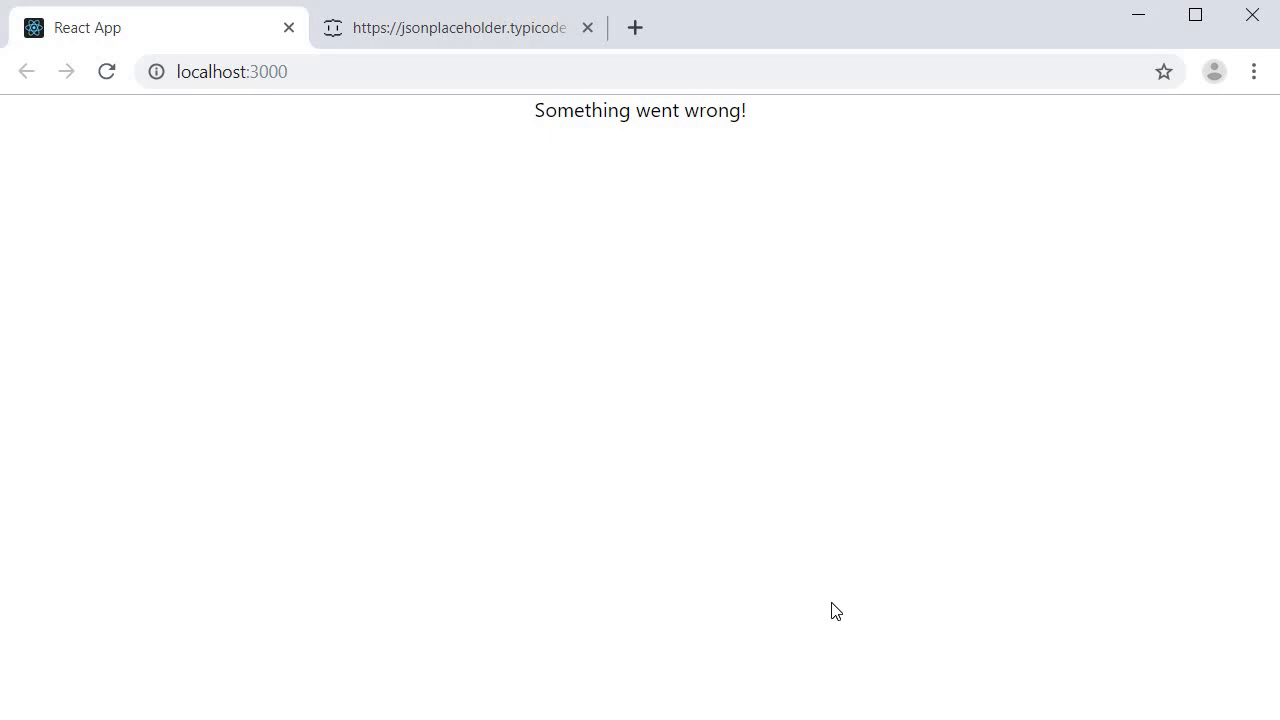
{"action": "mouse_move", "coordinate": [820, 616]}
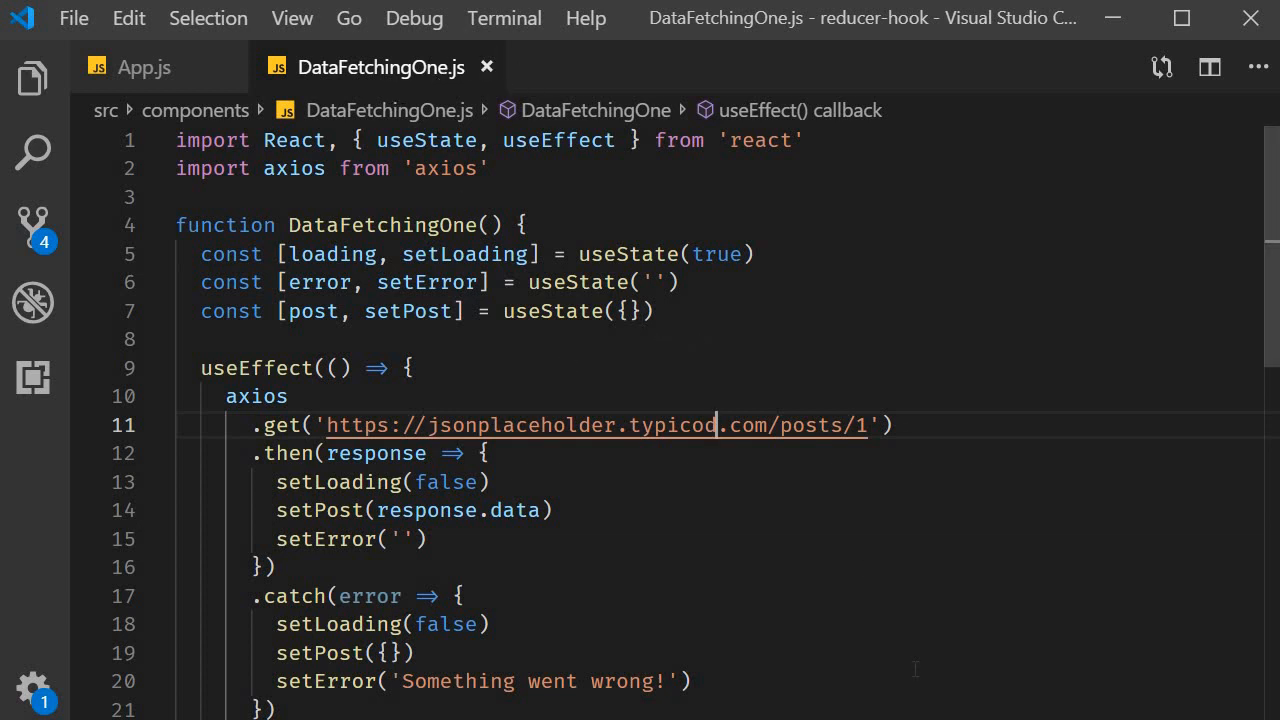
{"action": "scroll", "scroll_direction": "down", "scroll_amount": 3}
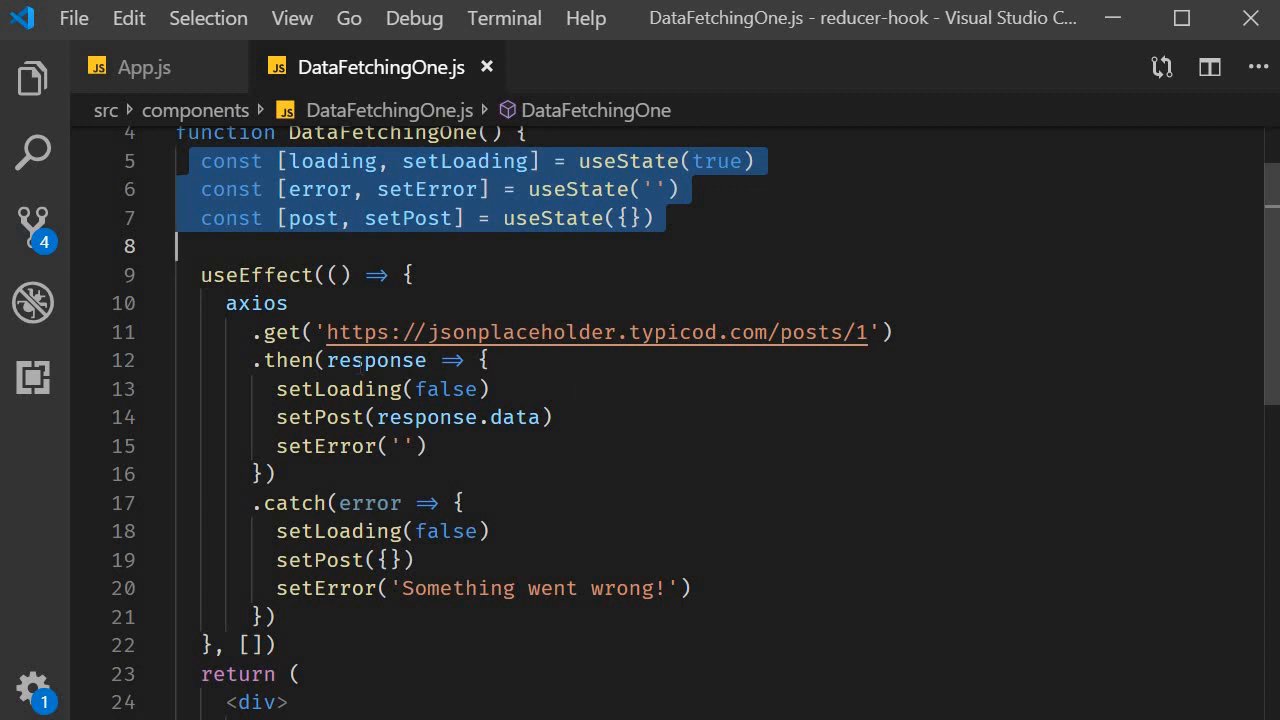
{"action": "left_click", "coordinate": [376, 360]}
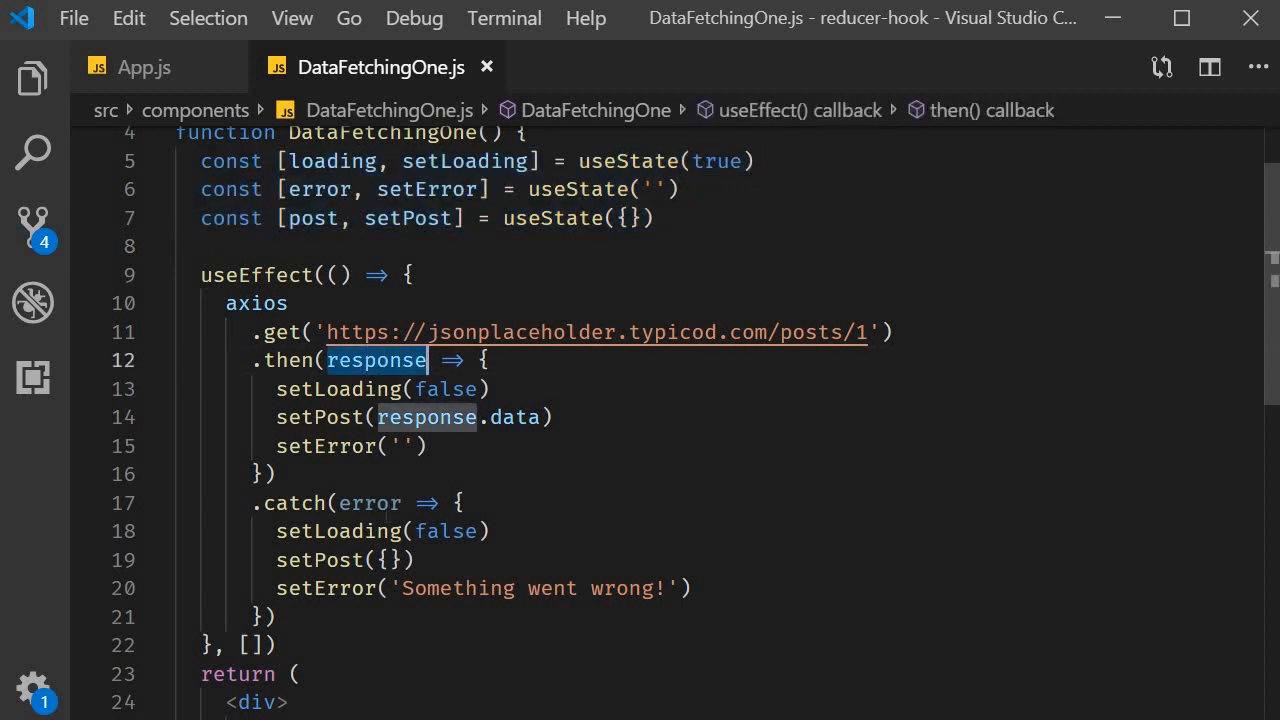